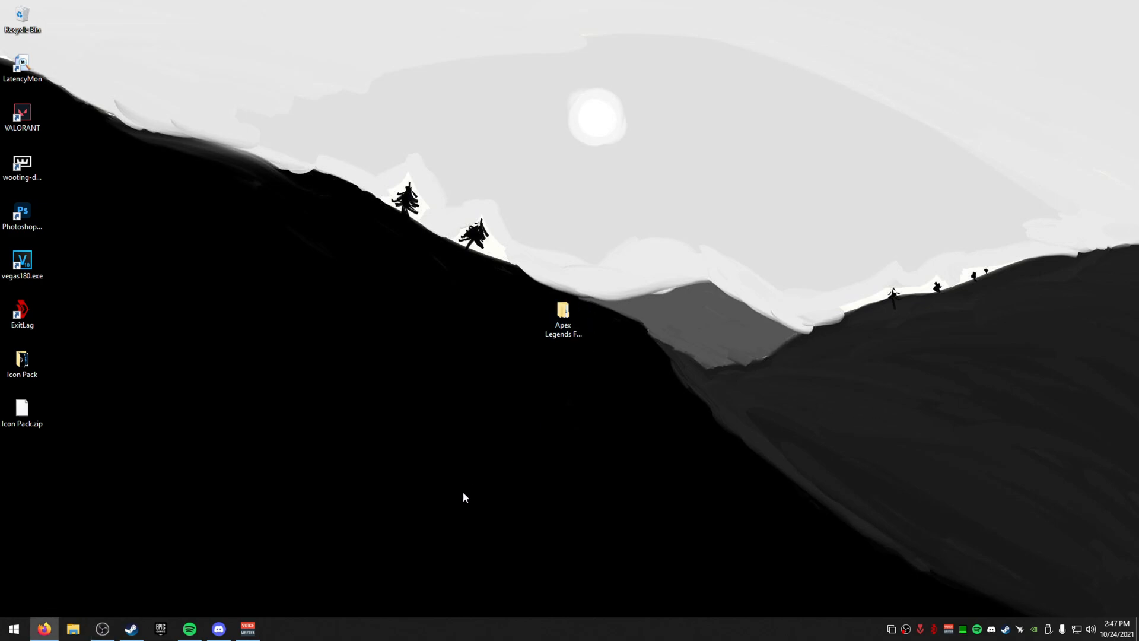
# Open the Apex Legends FPS Pack's '1 - Custom Windows ISO' folder and select the Fox Tweaking Community shortcut.
pyautogui.doubleClick(562, 314)
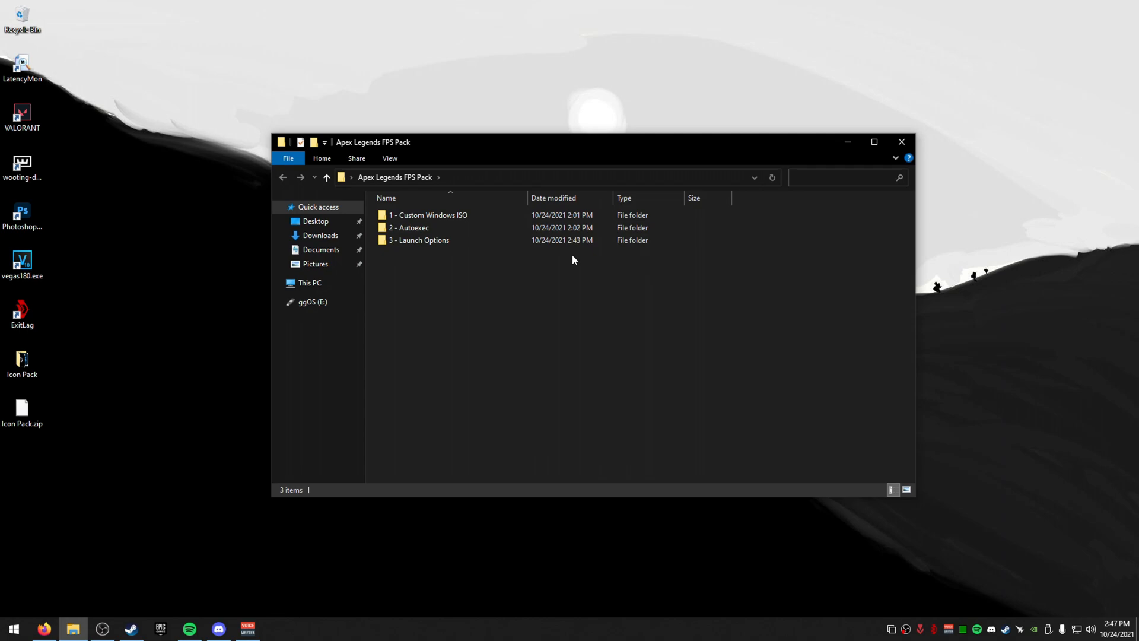
pyautogui.click(428, 215)
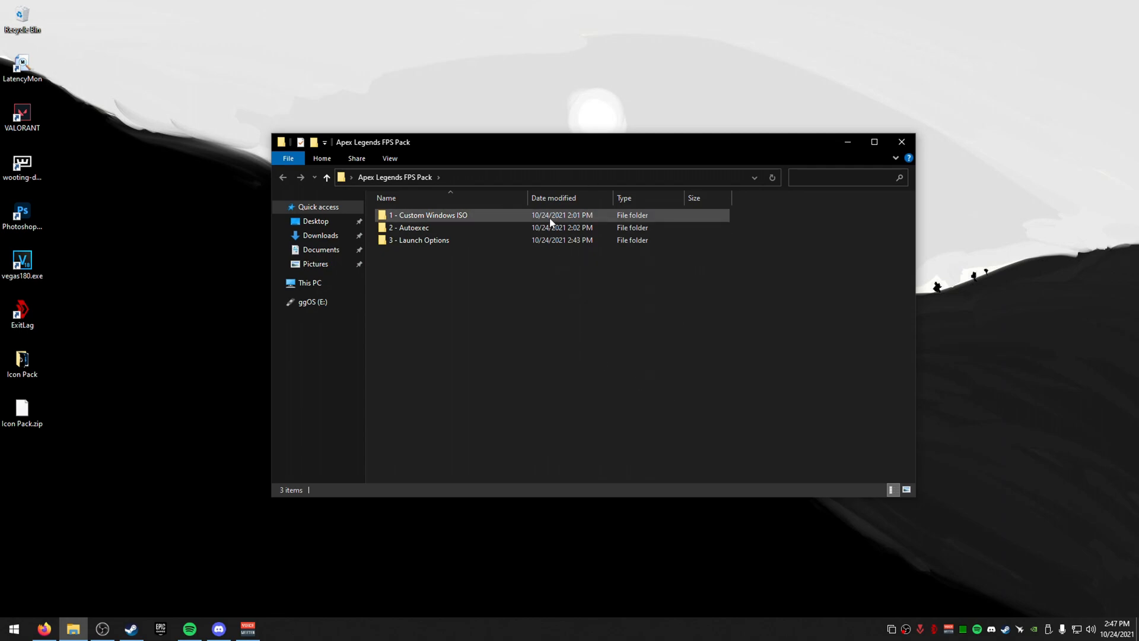
pyautogui.doubleClick(427, 214)
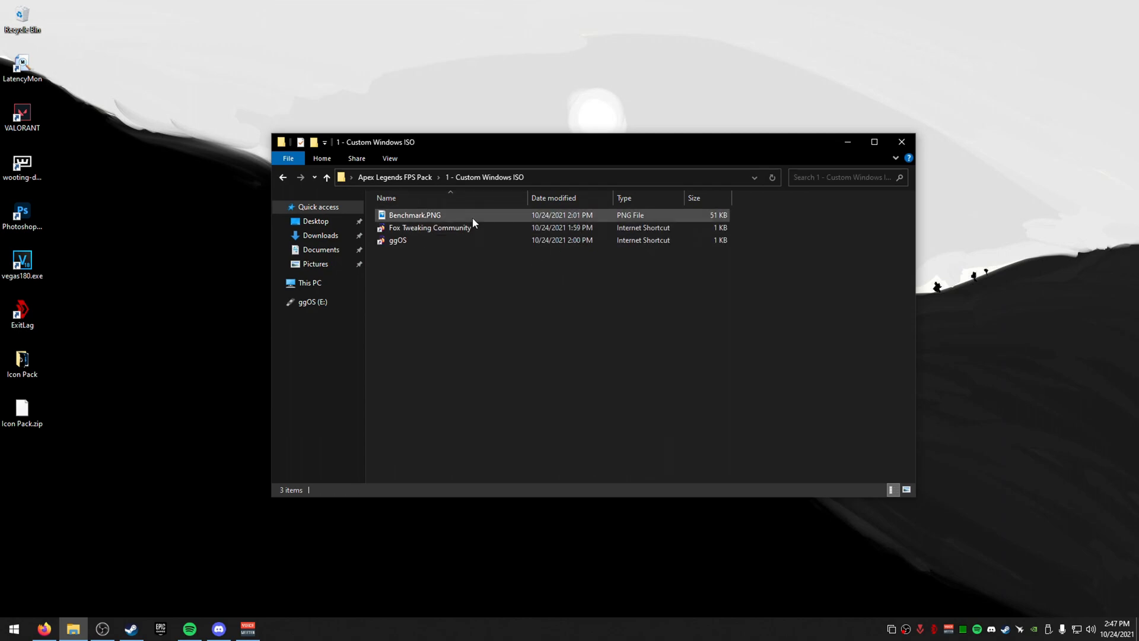
pyautogui.click(429, 227)
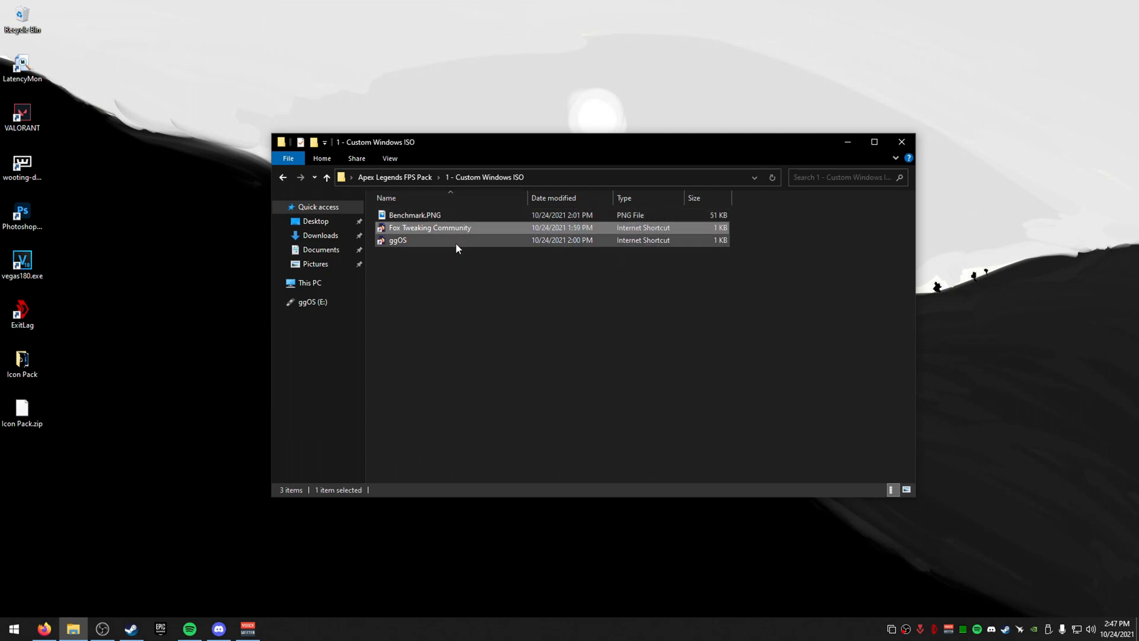
pyautogui.click(429, 227)
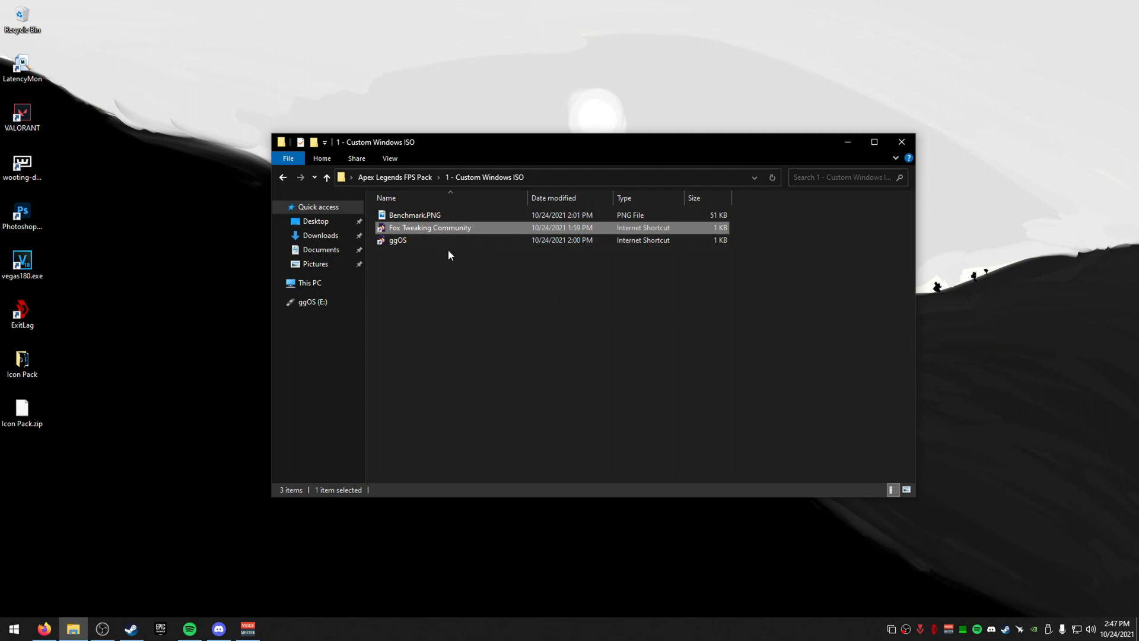
# Open Benchmark.PNG in Photos to see the 1080p low-settings FPS chart.
pyautogui.doubleClick(415, 215)
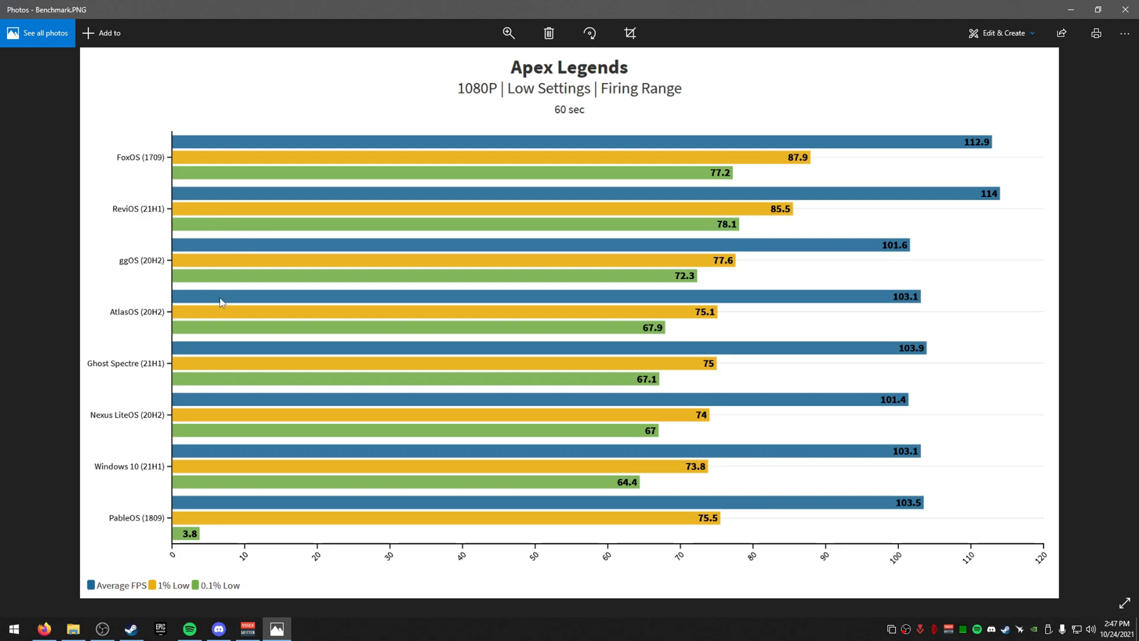
pyautogui.moveTo(184, 169)
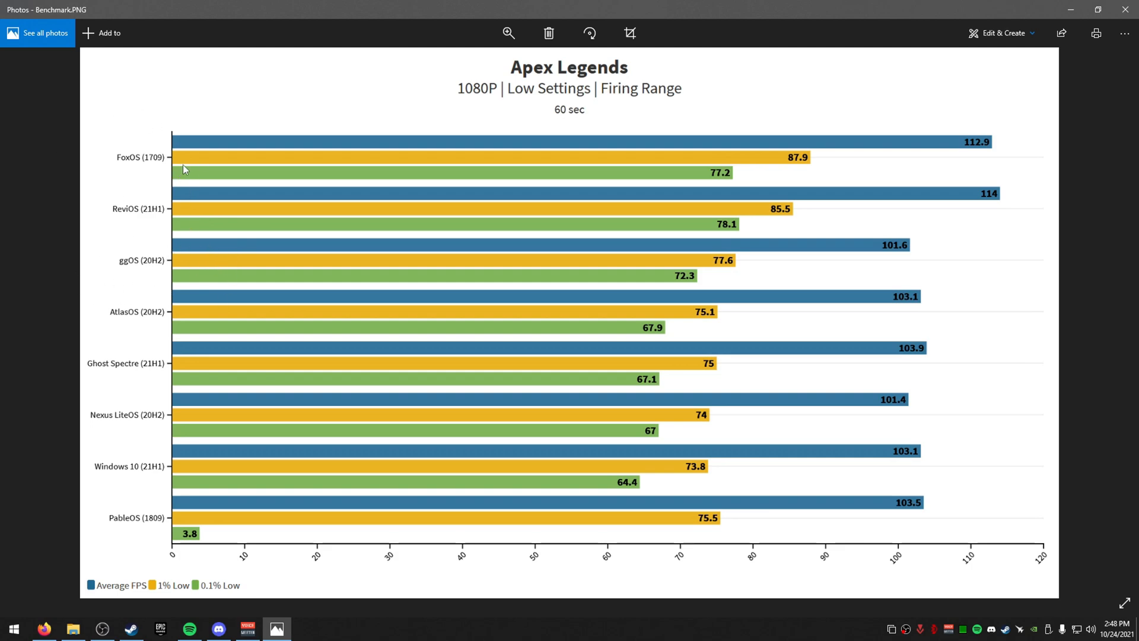
pyautogui.moveTo(167, 276)
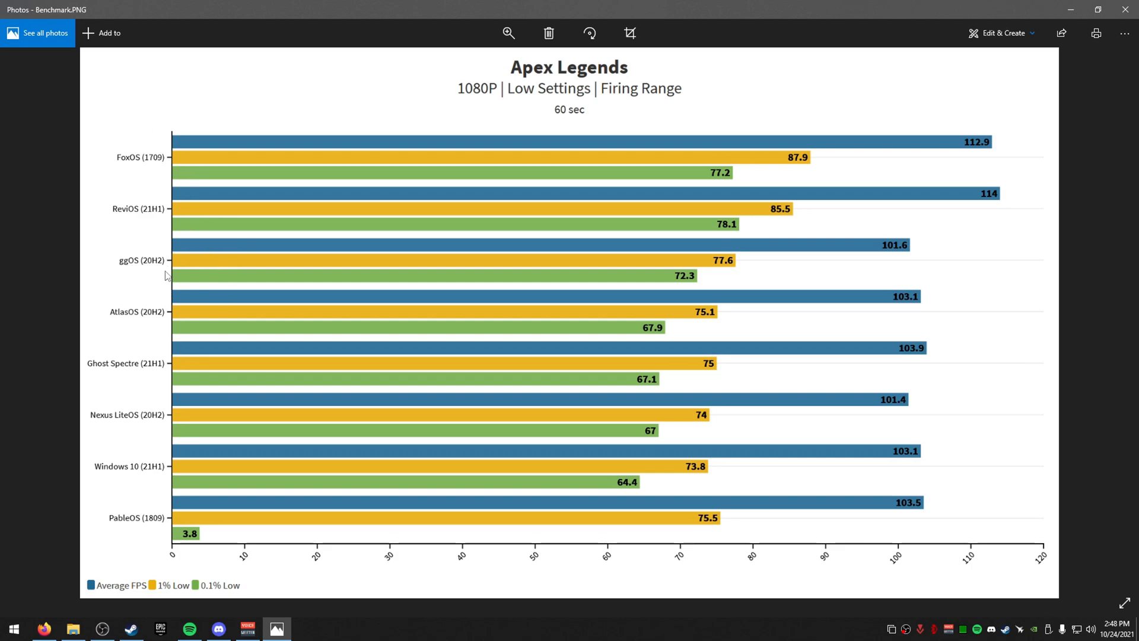
pyautogui.moveTo(920, 244)
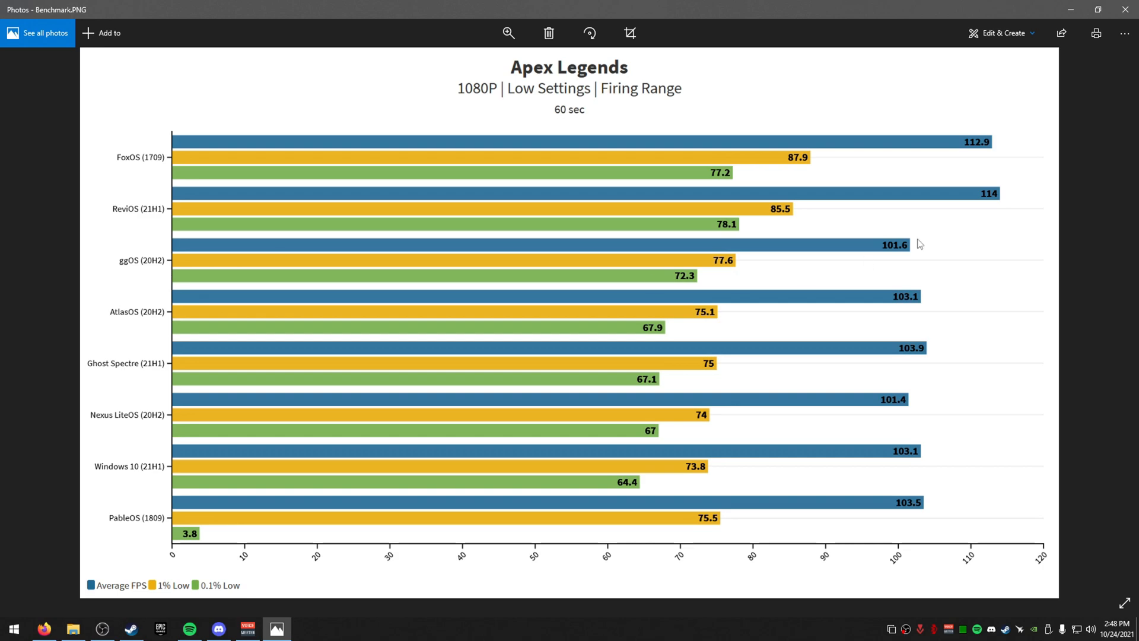
pyautogui.moveTo(730, 111)
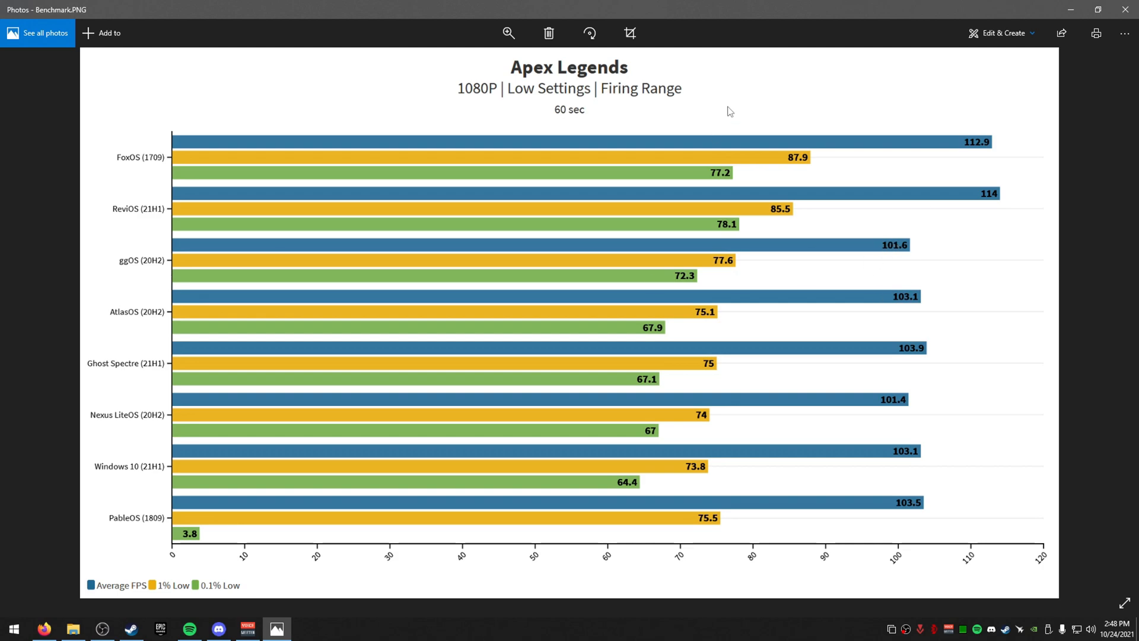
pyautogui.moveTo(711, 117)
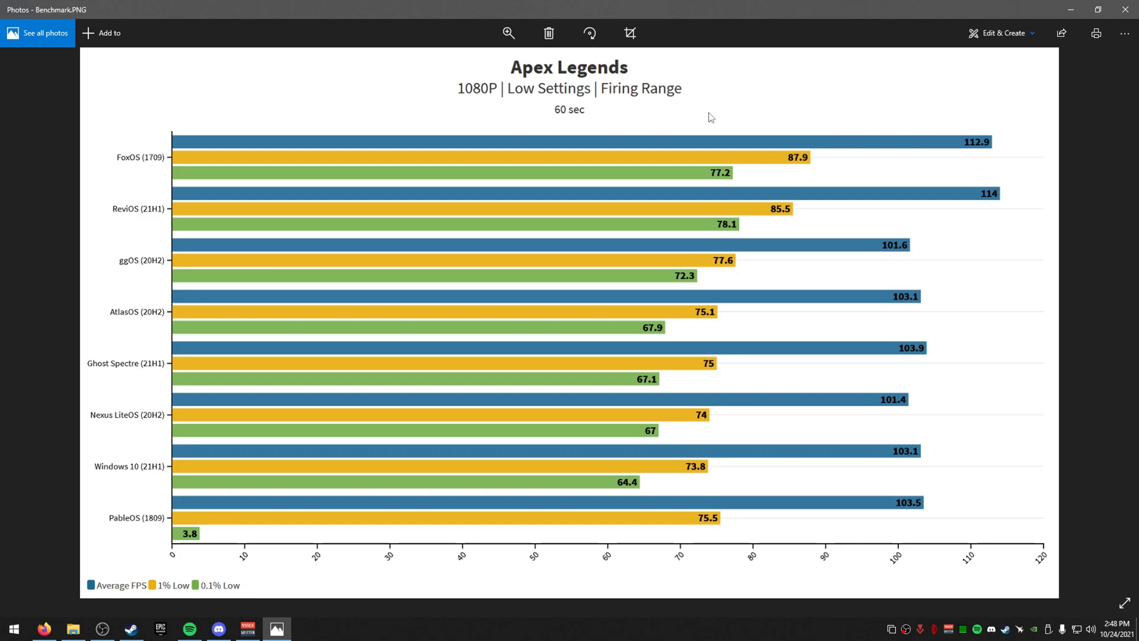
pyautogui.moveTo(696, 162)
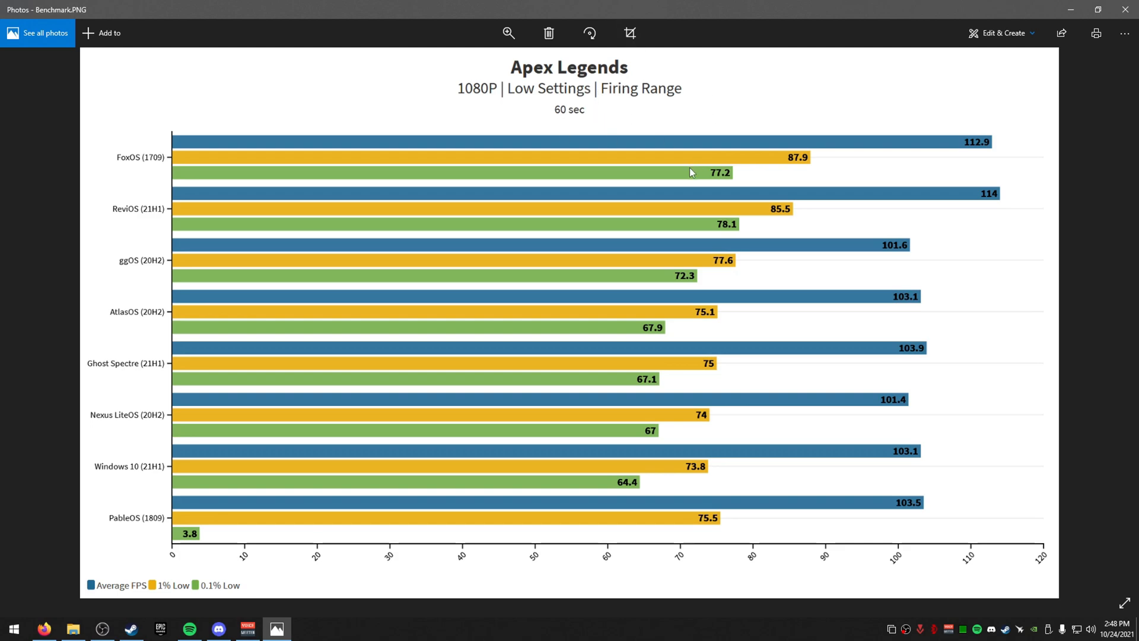
pyautogui.moveTo(698, 336)
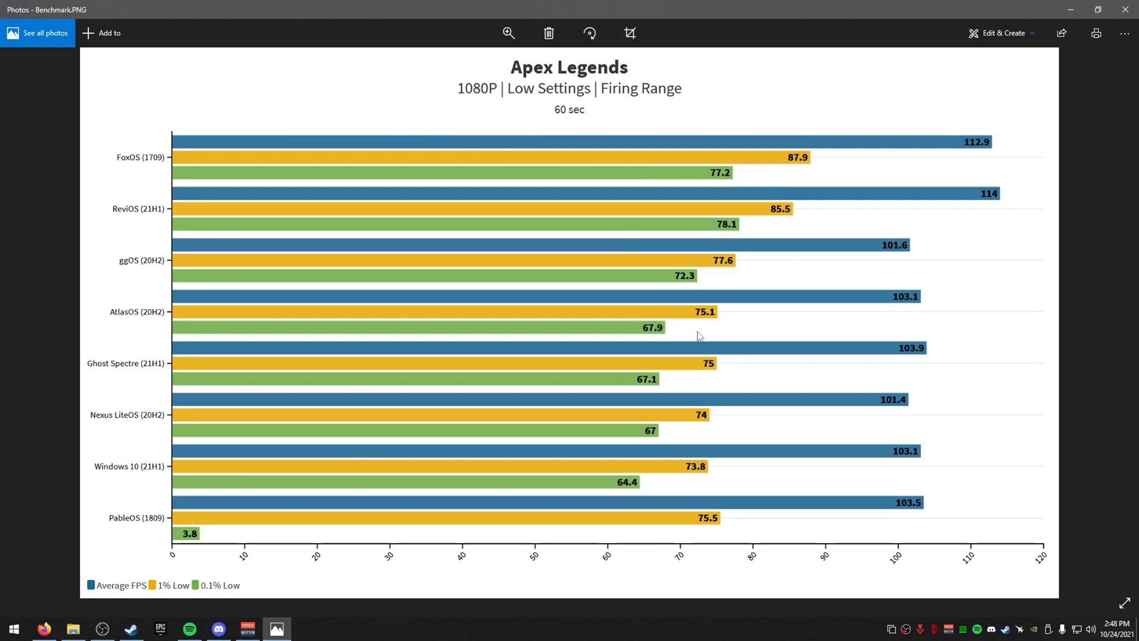
pyautogui.moveTo(646, 219)
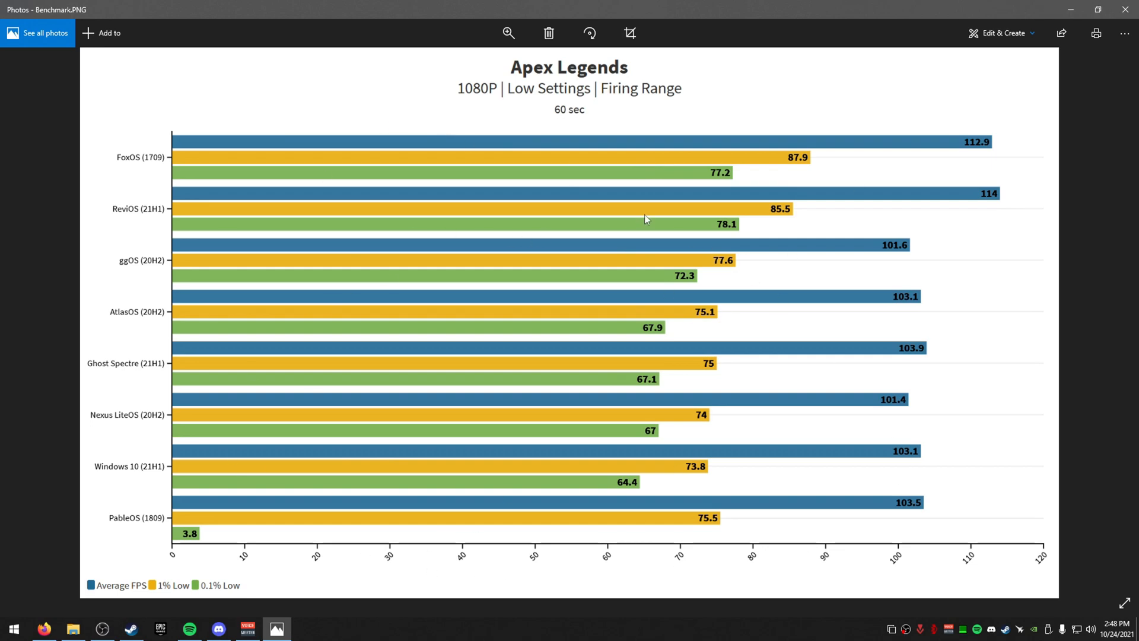
pyautogui.moveTo(405, 236)
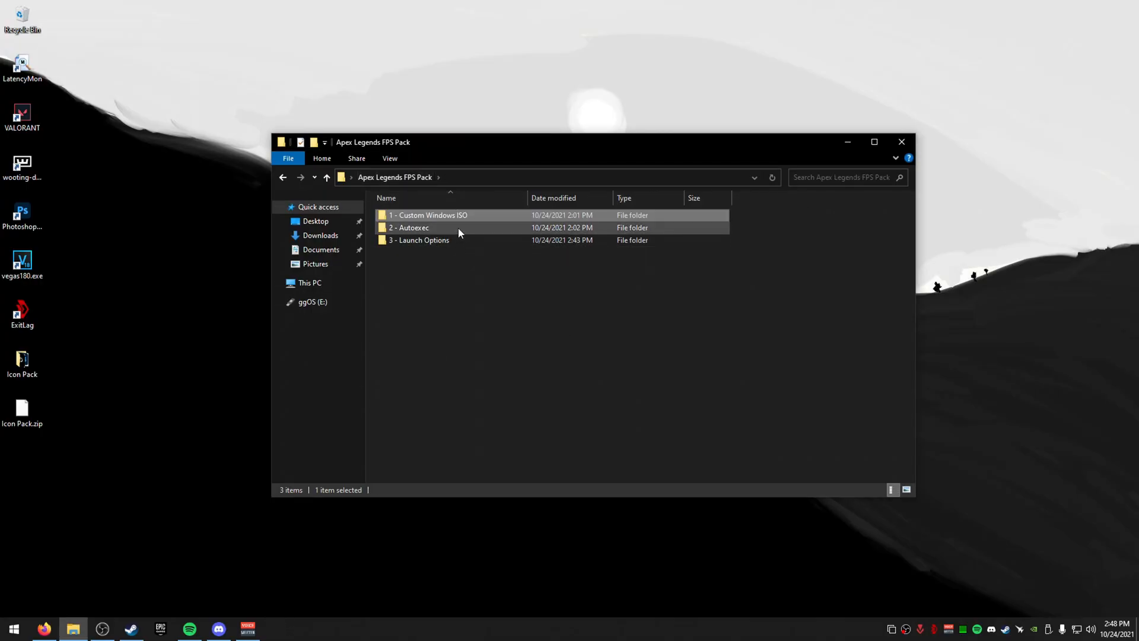
# Enter the '2 - Autoexec' folder and bring up autoexec.cfg's context menu.
pyautogui.click(420, 240)
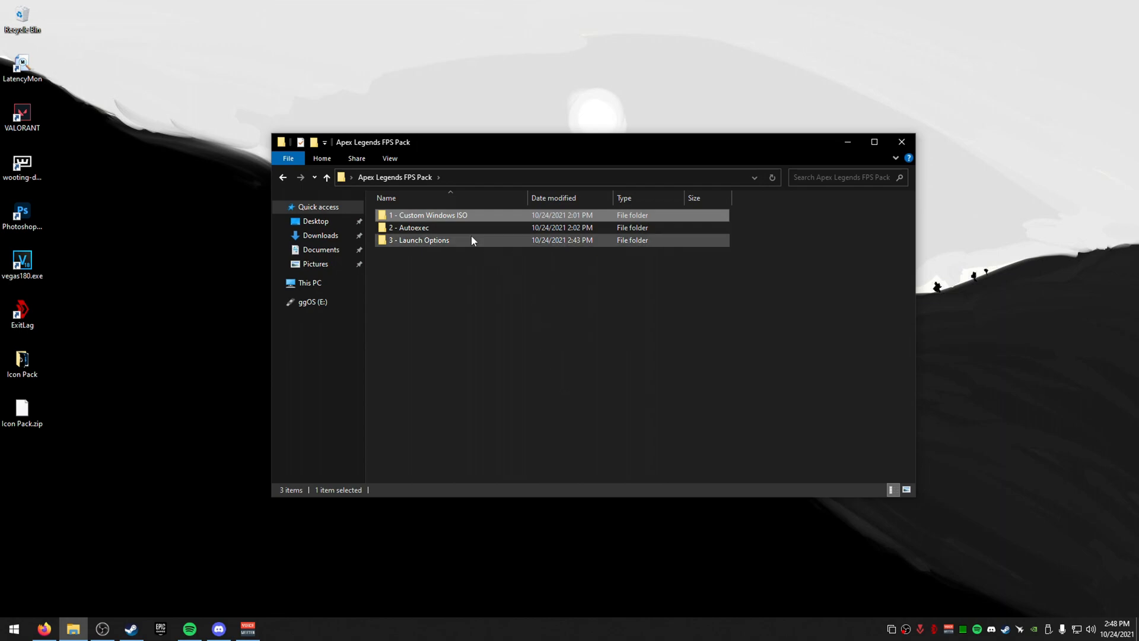
pyautogui.doubleClick(409, 227)
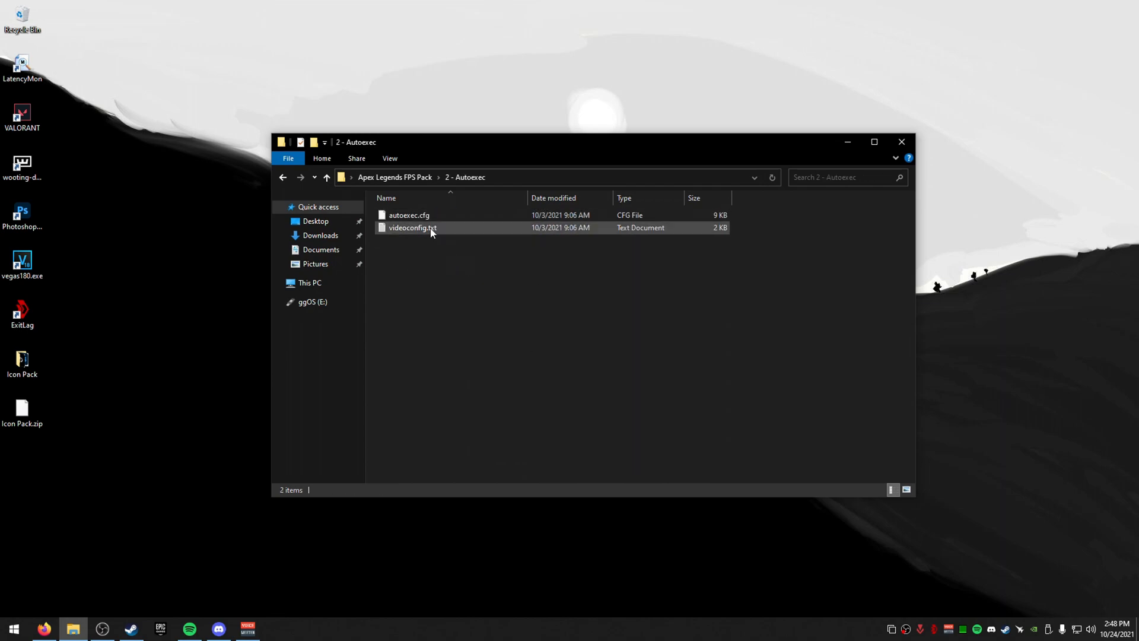
pyautogui.rightClick(408, 215)
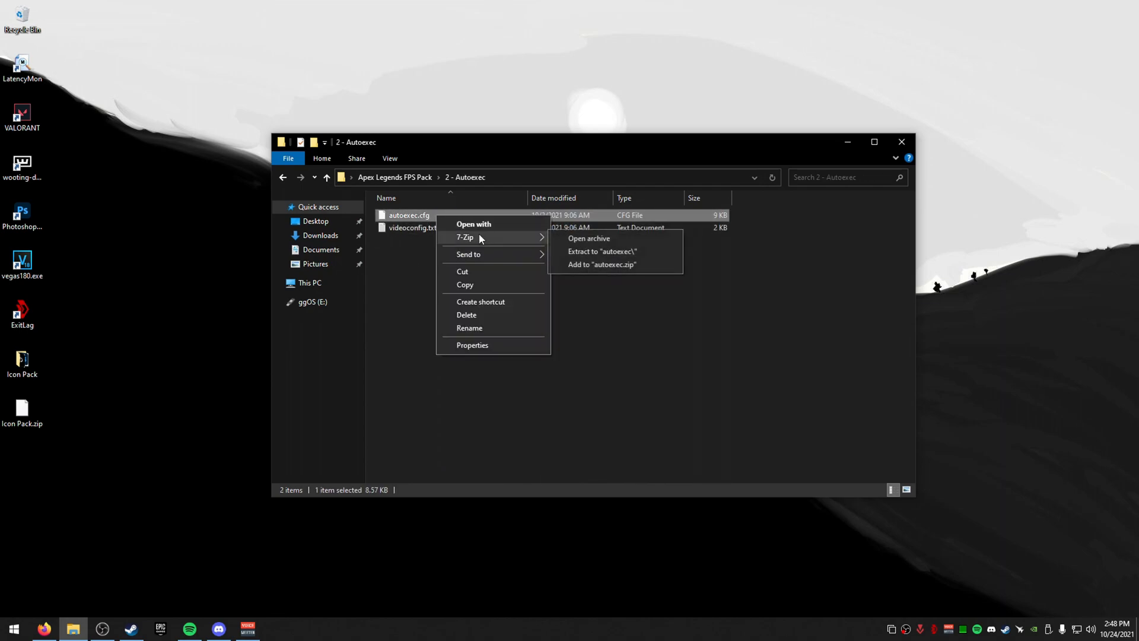
# Open autoexec.cfg in Notepad and scroll through its FPS boost settings.
pyautogui.click(474, 223)
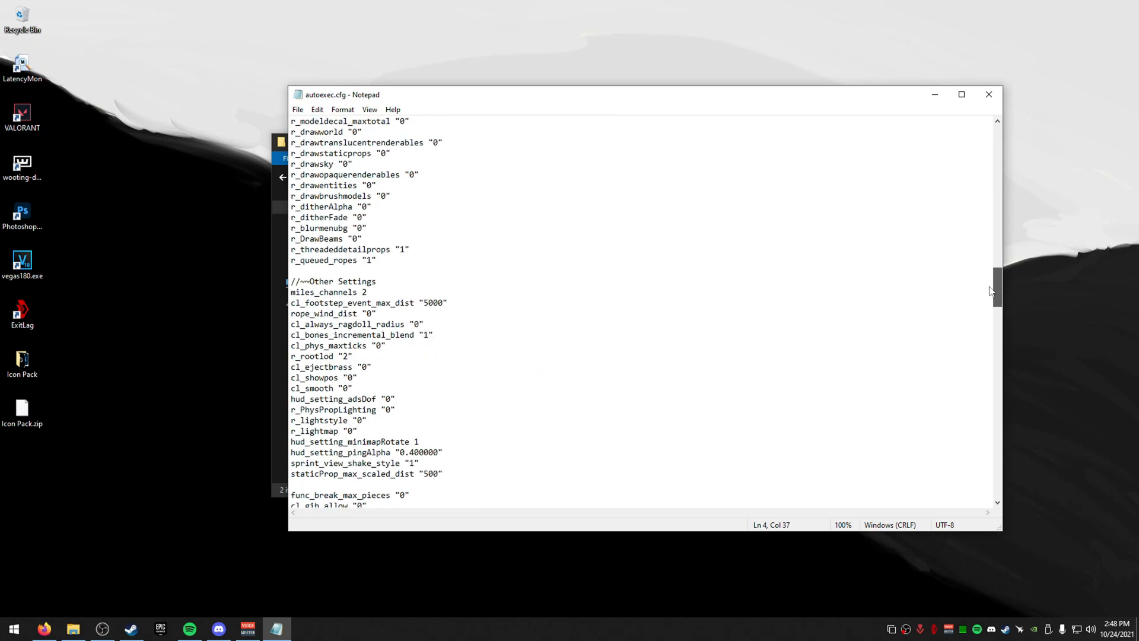
pyautogui.scroll(-3)
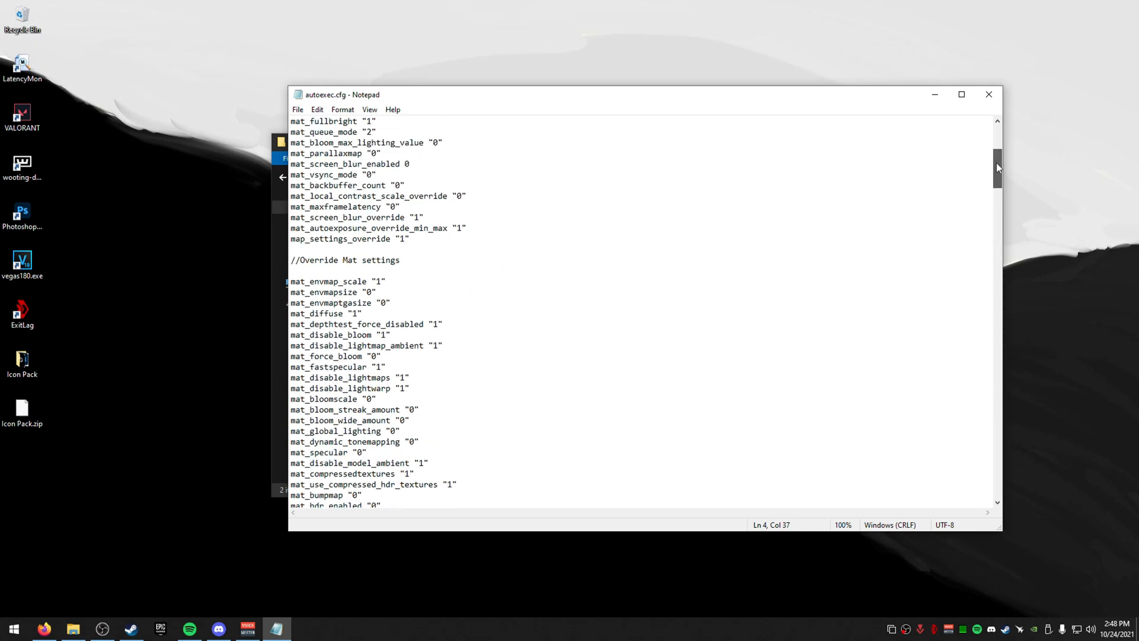
pyautogui.scroll(3)
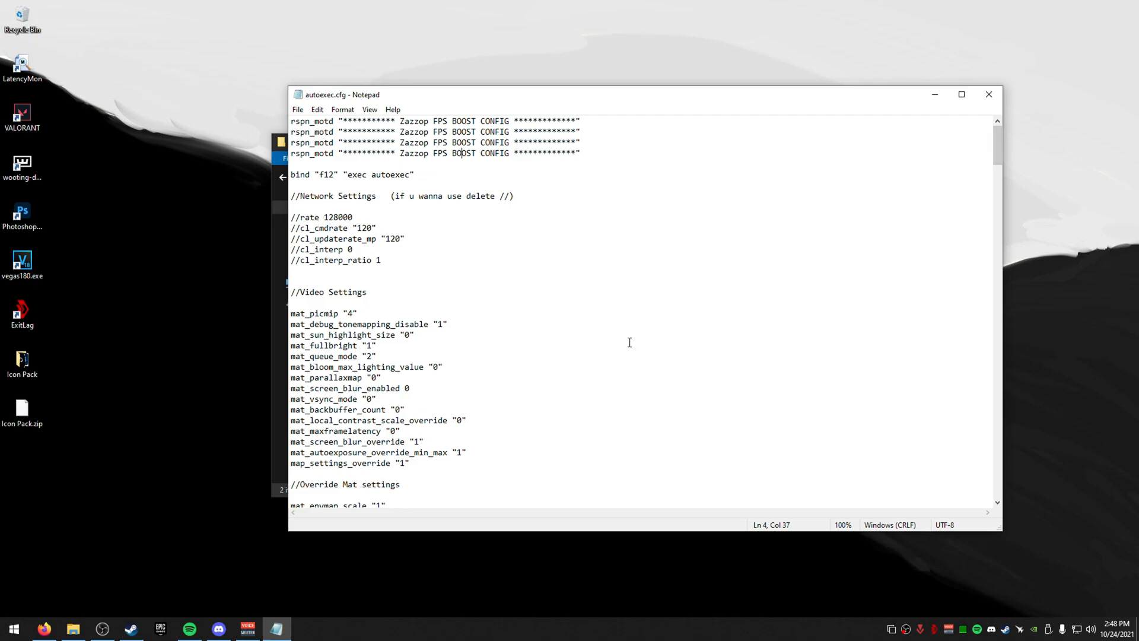
pyautogui.moveTo(477, 223)
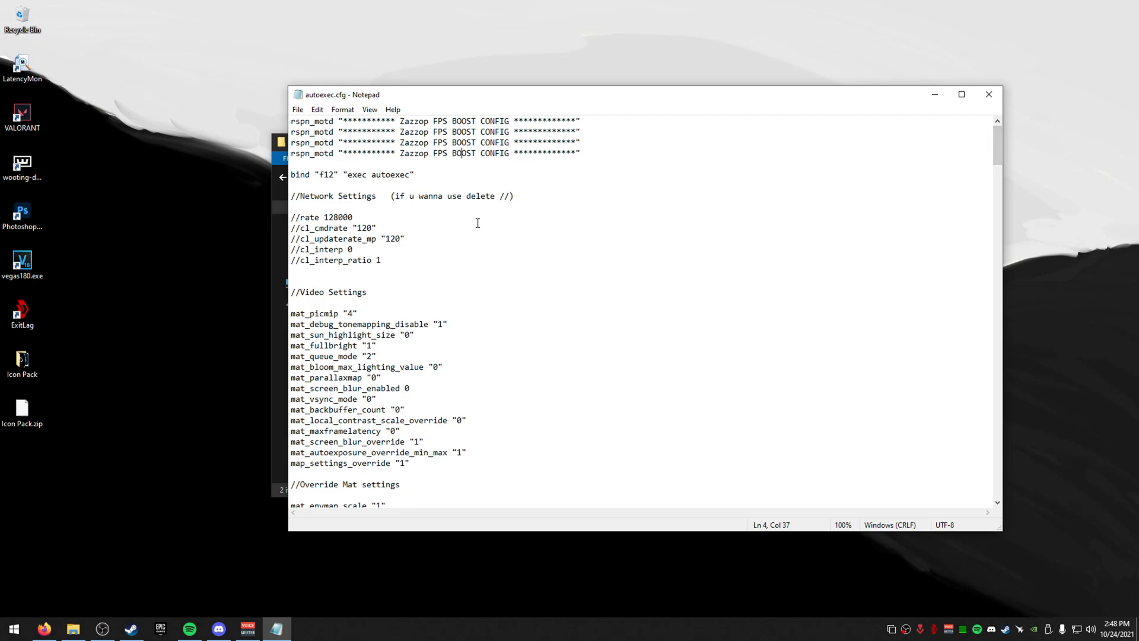
pyautogui.moveTo(988, 94)
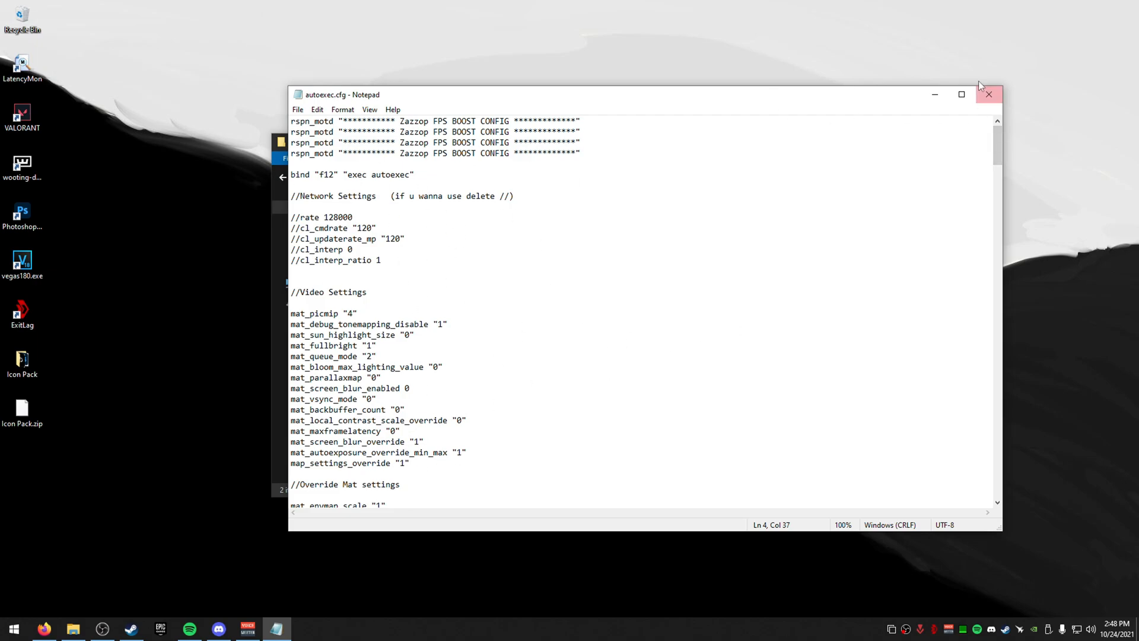
pyautogui.scroll(-3)
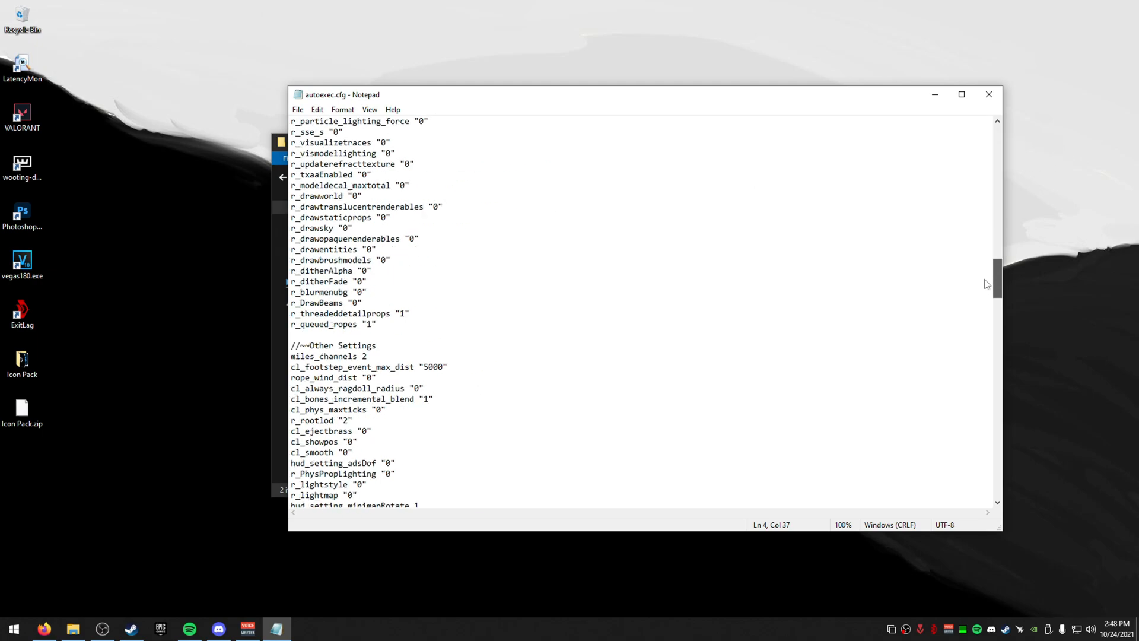
pyautogui.scroll(-3)
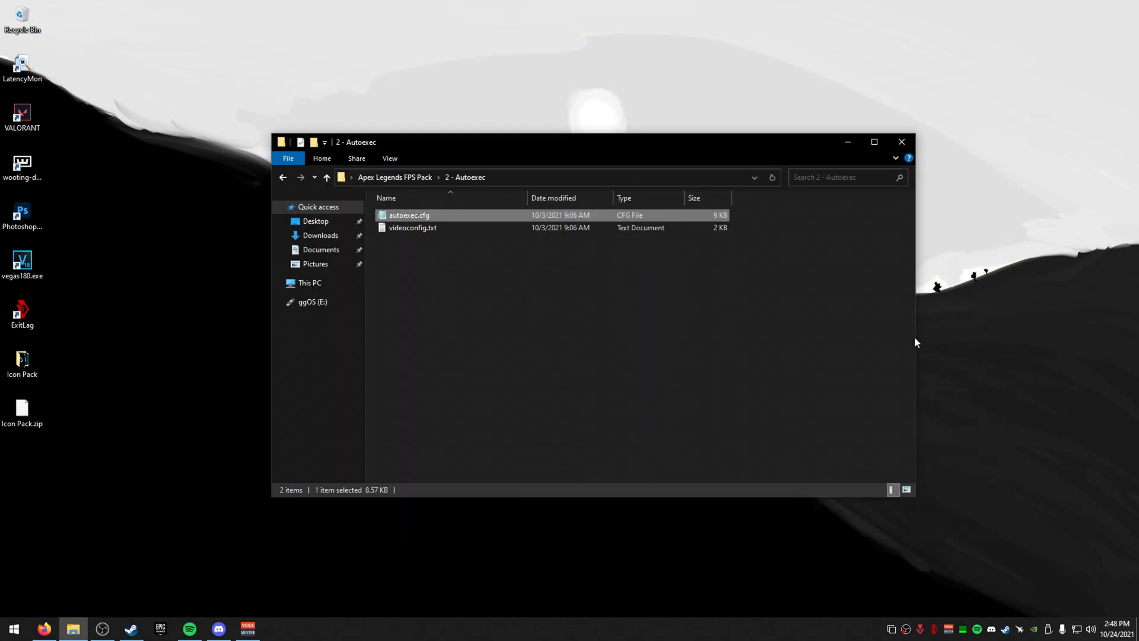
pyautogui.moveTo(911, 339)
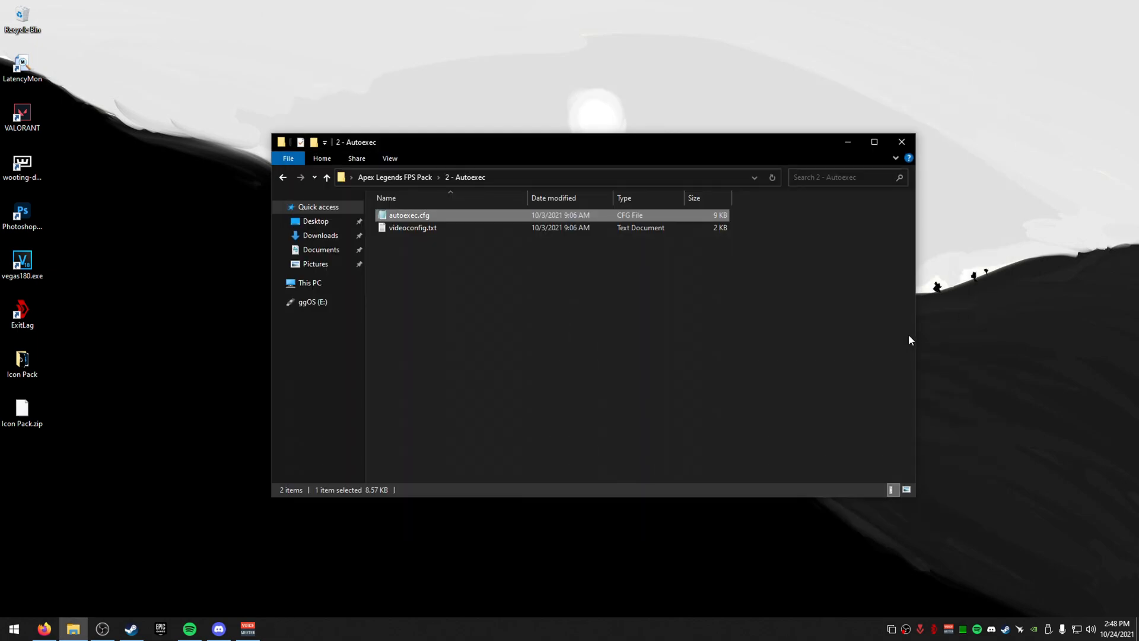
pyautogui.moveTo(856, 325)
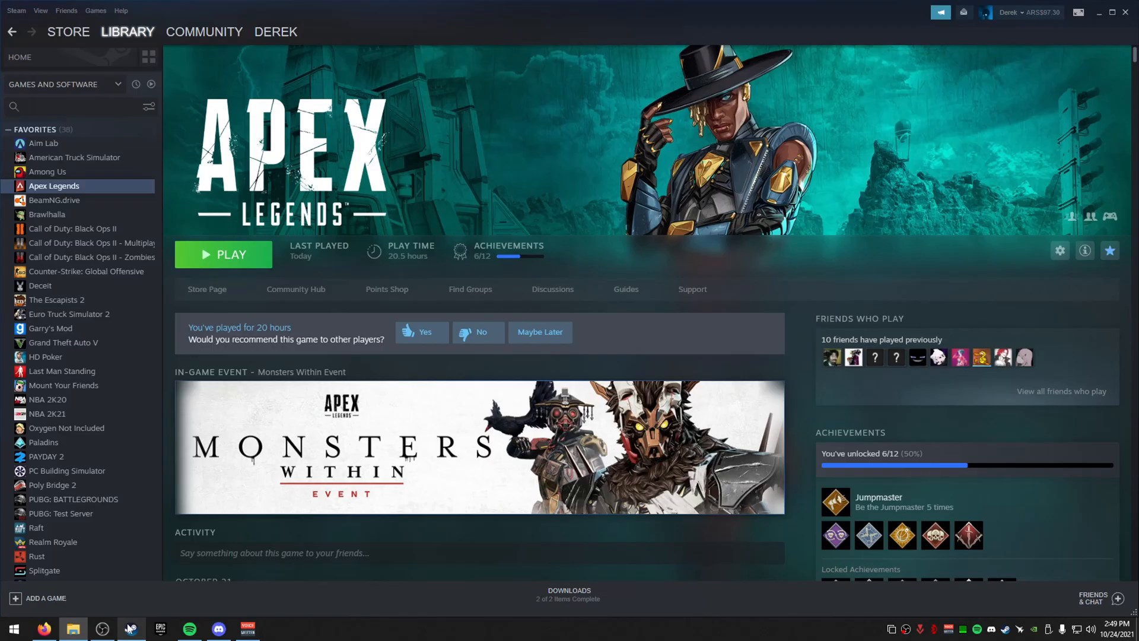
pyautogui.moveTo(101, 187)
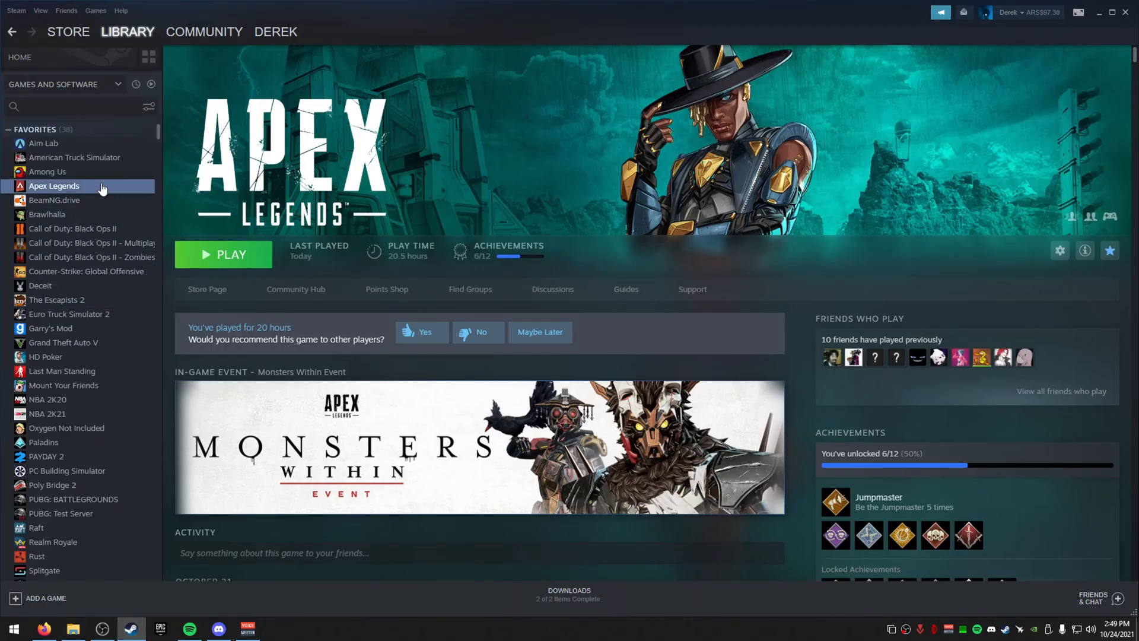
pyautogui.moveTo(52, 194)
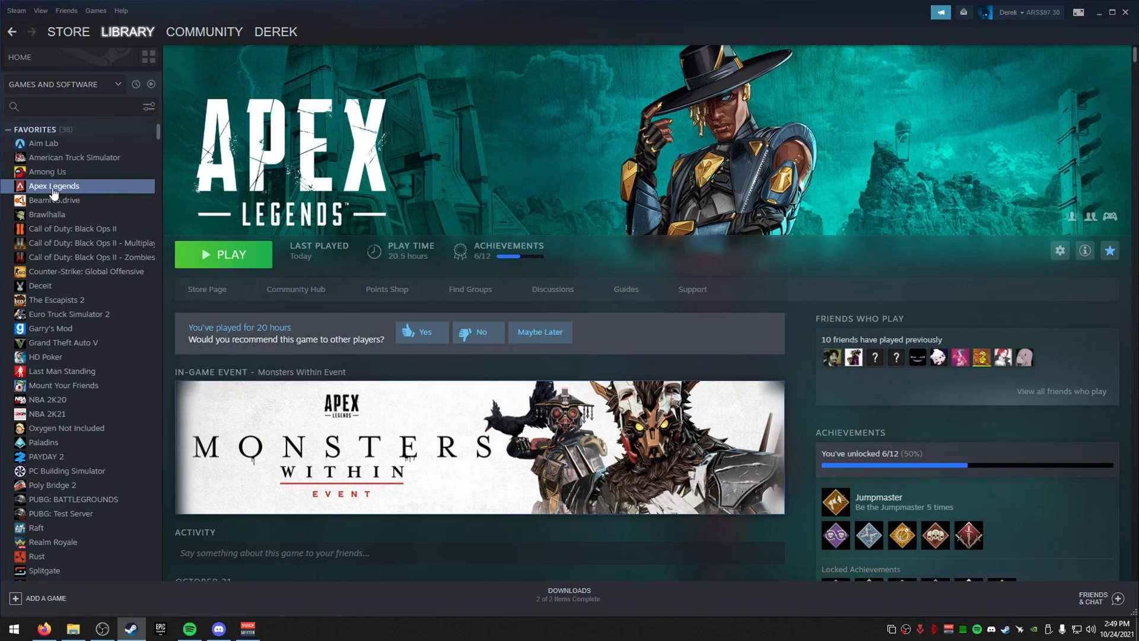
# Show Apex Legends' Steam Properties General page with its '+exec autoexec' launch options.
pyautogui.click(1060, 250)
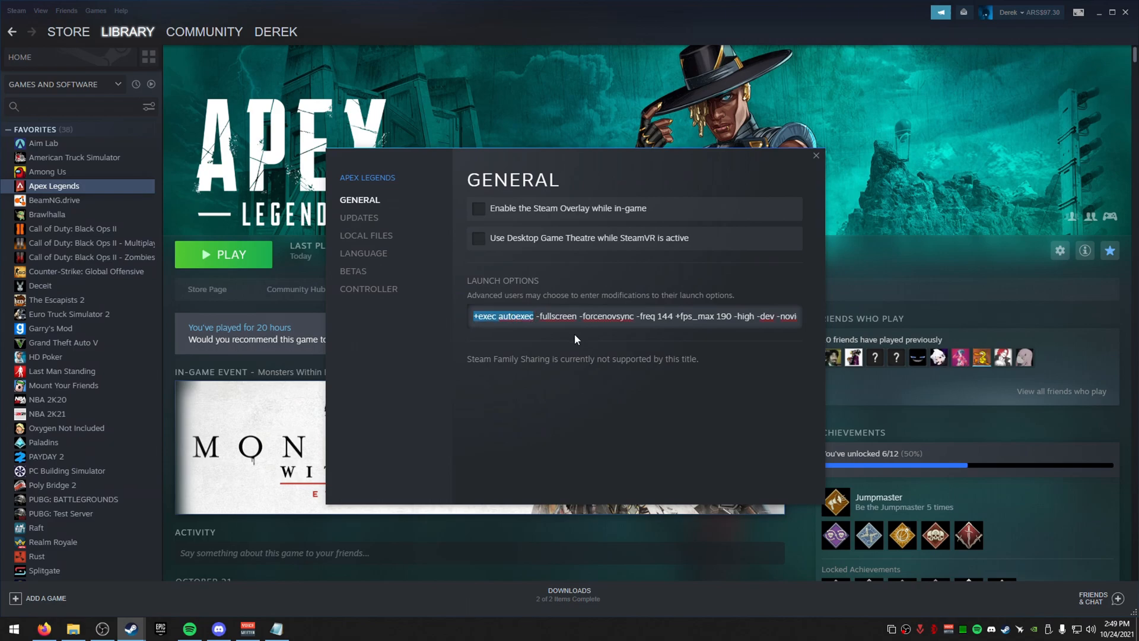
# Check the launch options and select the -freq 144 refresh rate value.
pyautogui.click(577, 317)
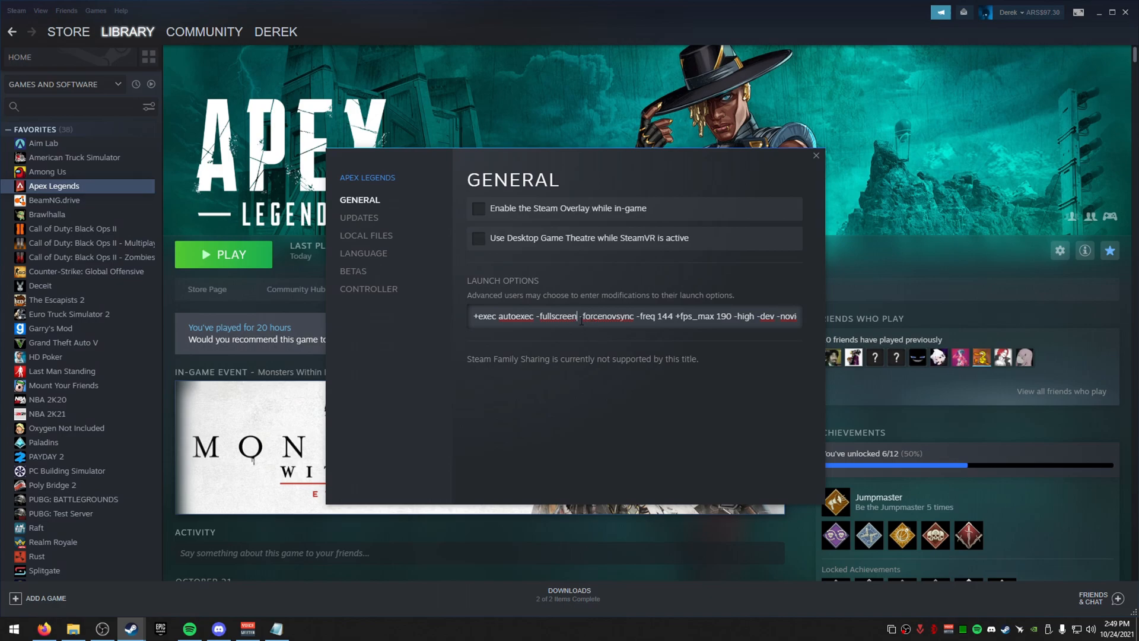
pyautogui.doubleClick(603, 316)
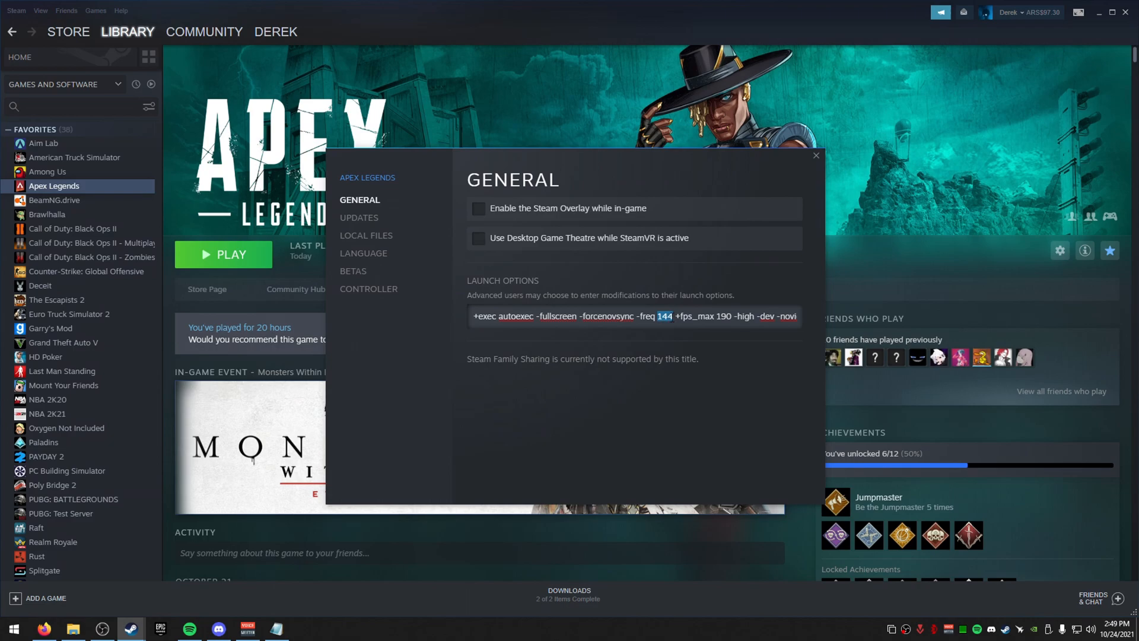
pyautogui.click(663, 316)
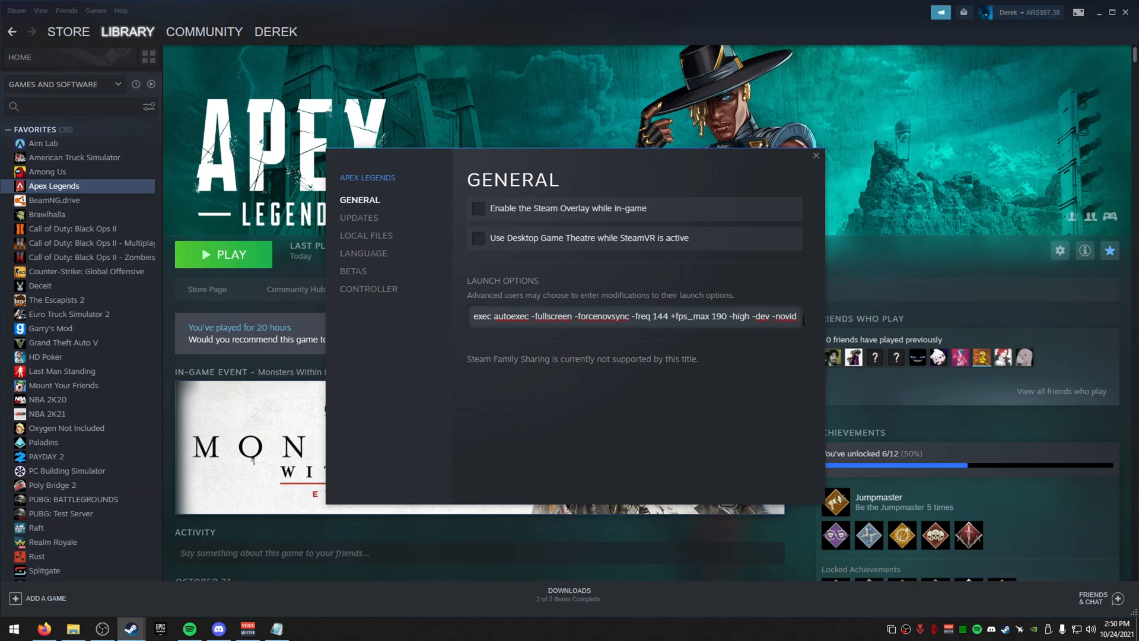
pyautogui.moveTo(808, 314)
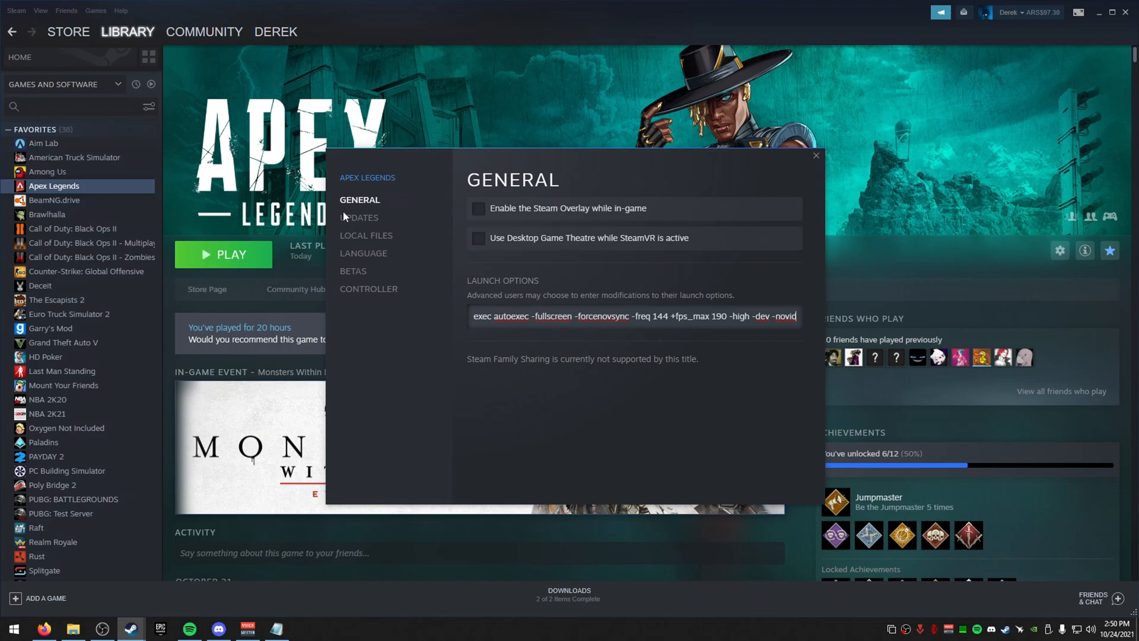
# Browse Local Files to open the Apex Legends steamapps\common install folder.
pyautogui.click(366, 235)
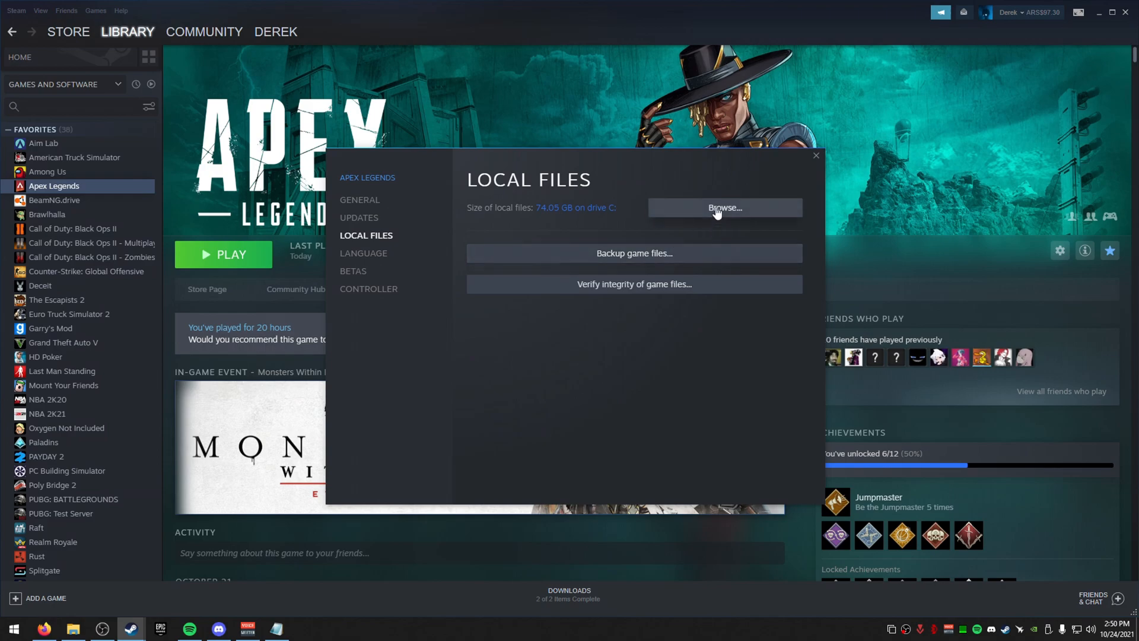
pyautogui.click(724, 208)
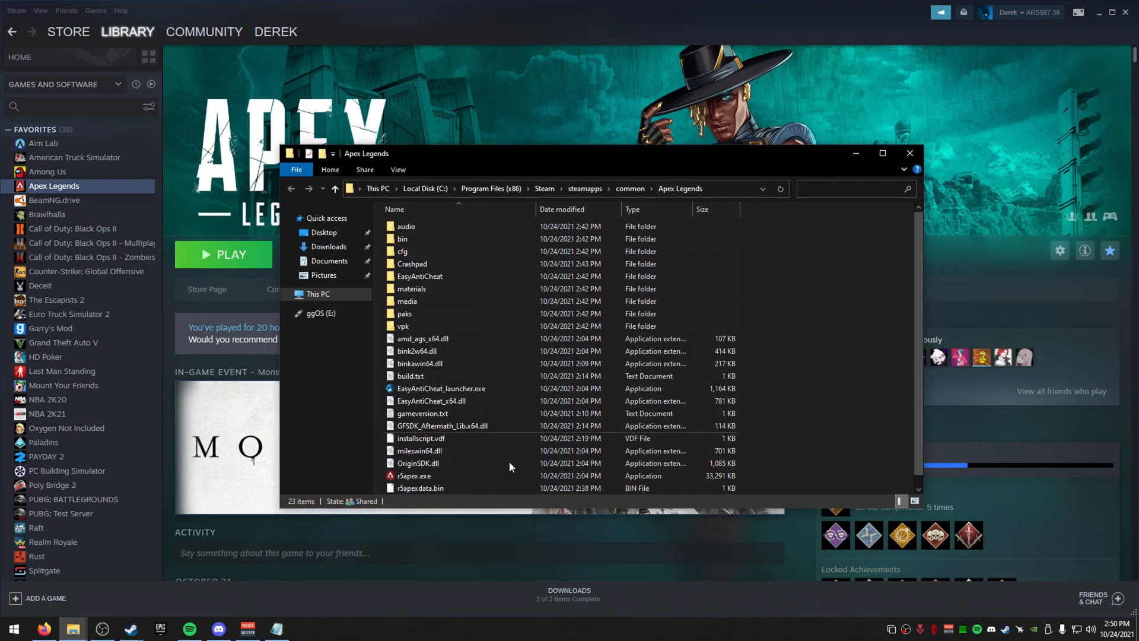
pyautogui.moveTo(939, 318)
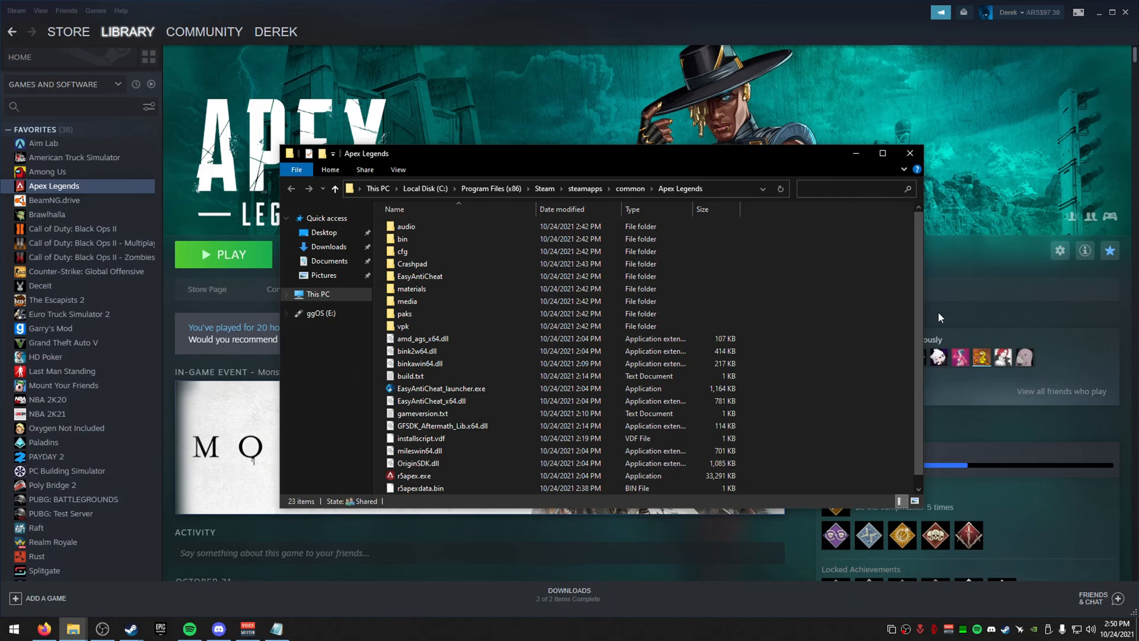
# Give r5apex.exe disabled fullscreen optimizations and a high DPI scaling override.
pyautogui.scroll(-3)
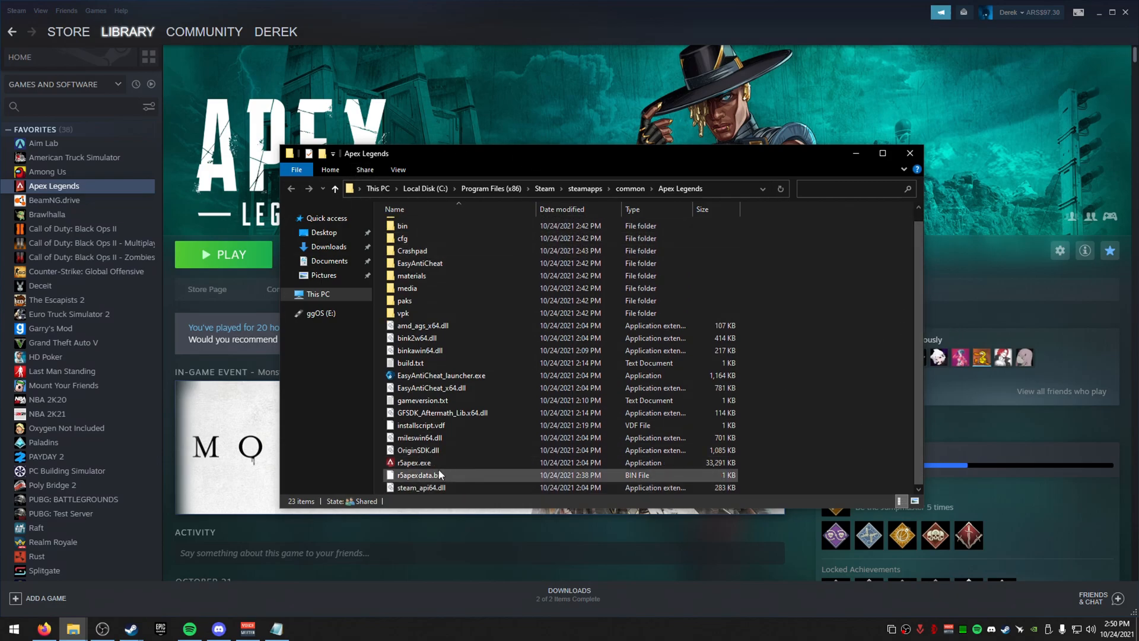
pyautogui.rightClick(413, 463)
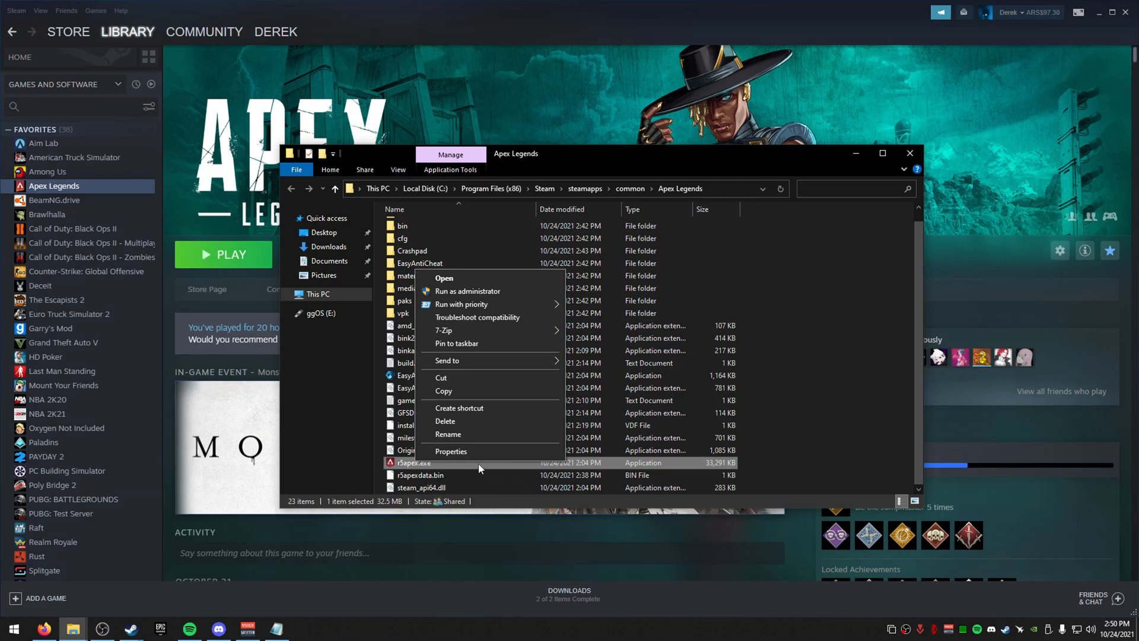
pyautogui.click(450, 451)
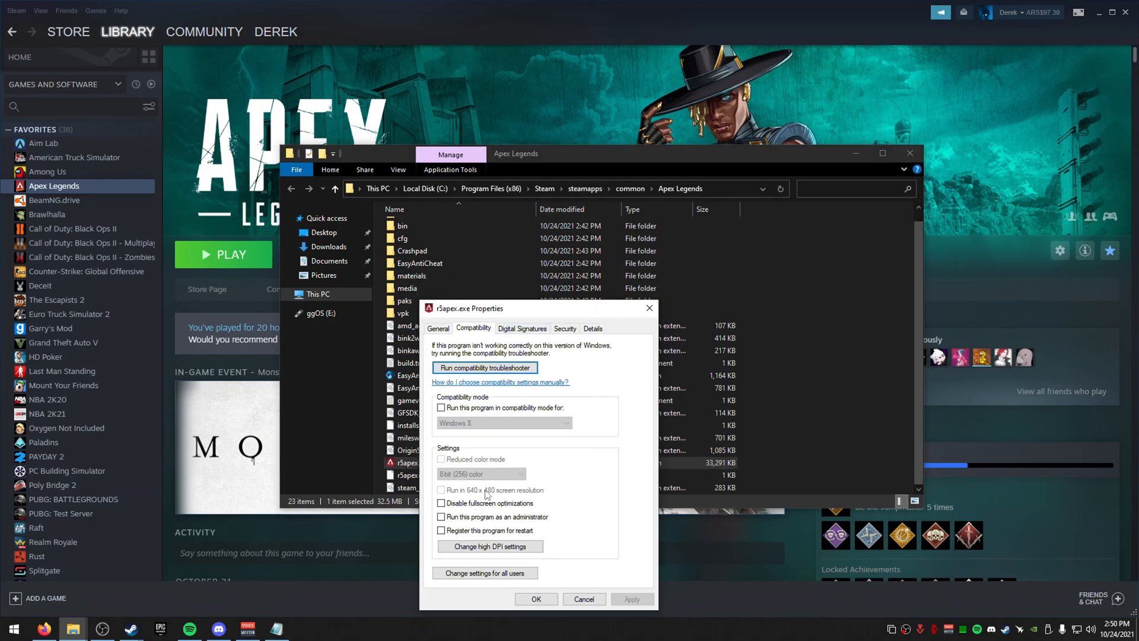
pyautogui.click(441, 503)
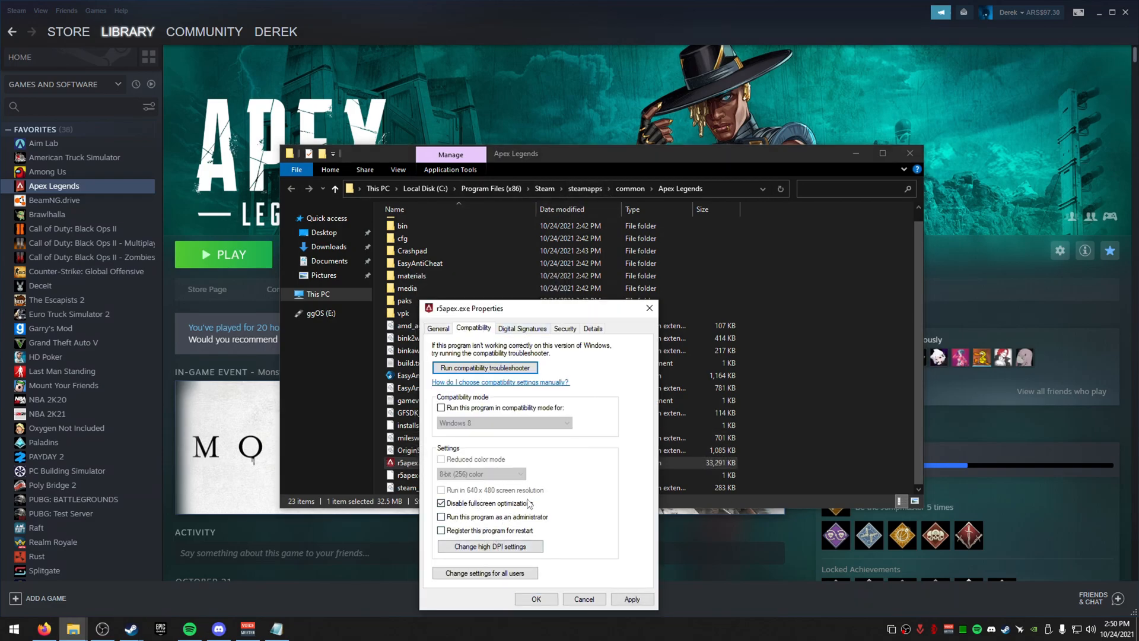
pyautogui.click(489, 547)
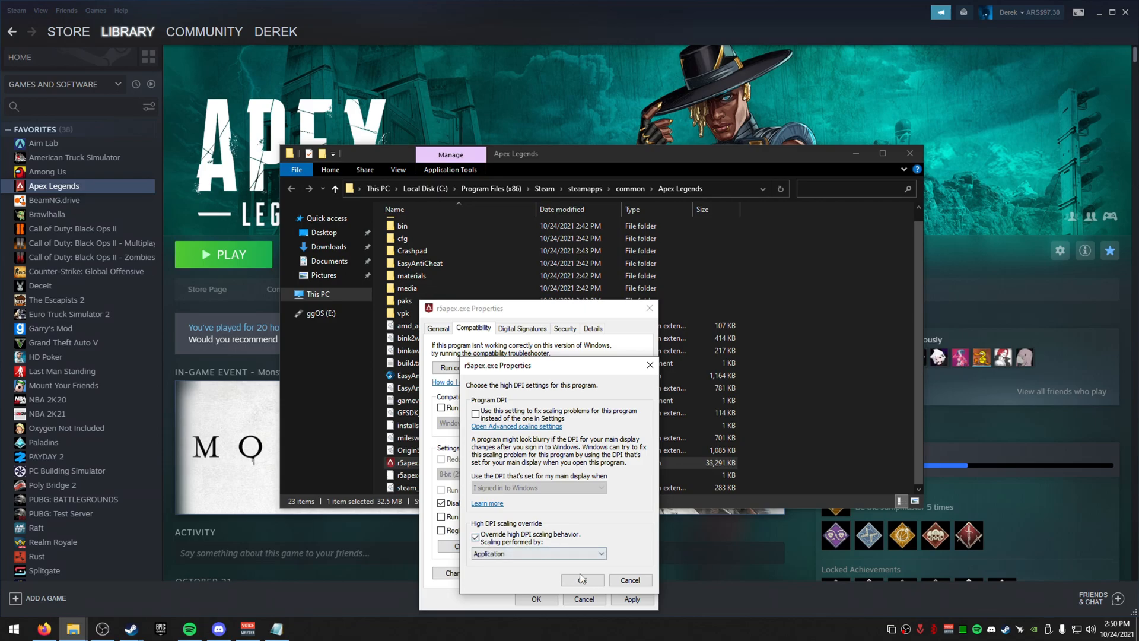
pyautogui.click(581, 580)
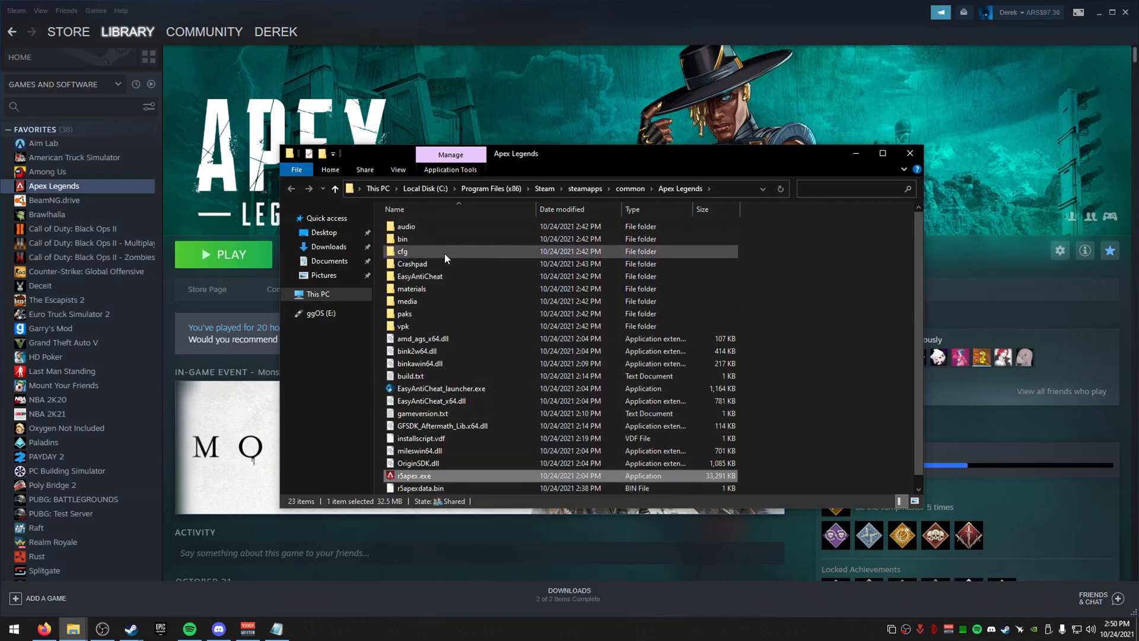
# Open the copied autoexec.cfg in the cfg folder and remove its bind "f12" line.
pyautogui.doubleClick(402, 250)
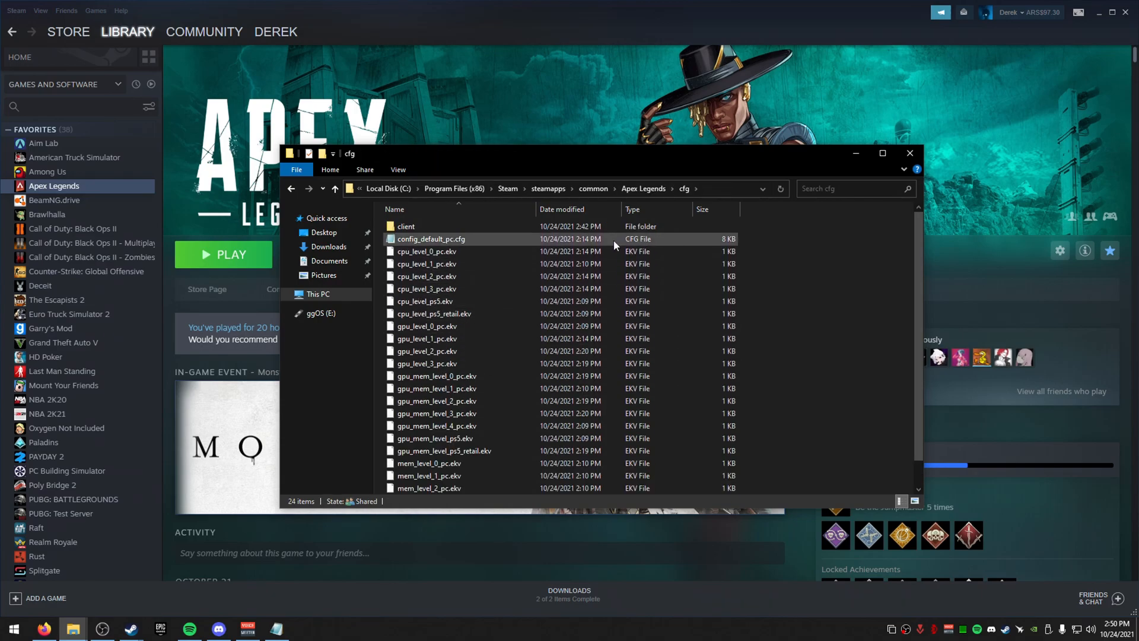
pyautogui.scroll(-3)
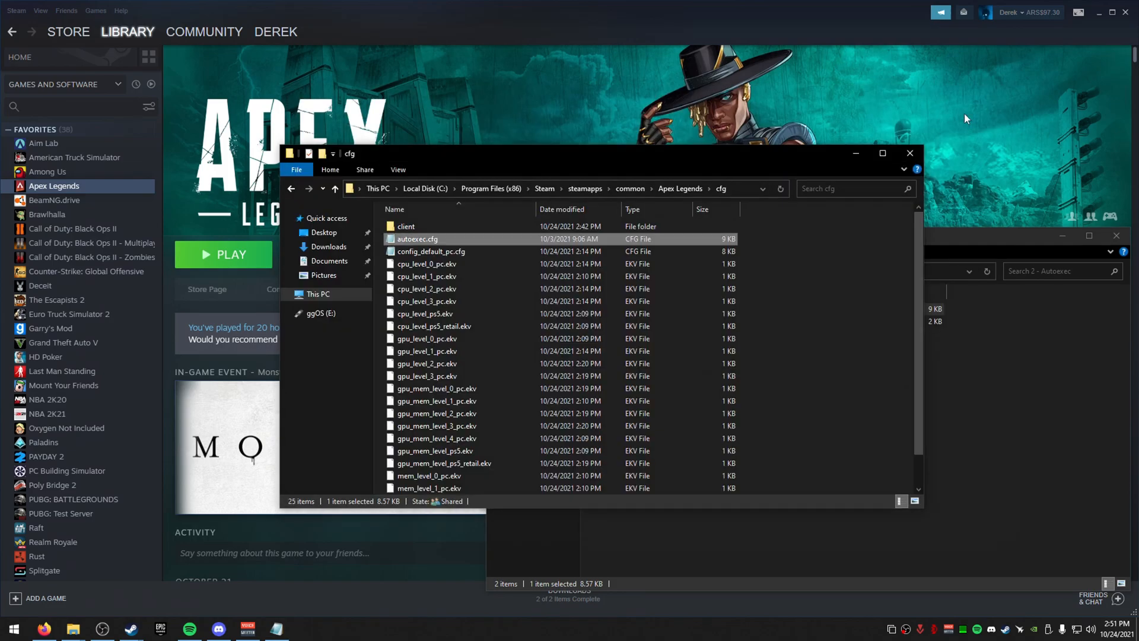
pyautogui.doubleClick(431, 250)
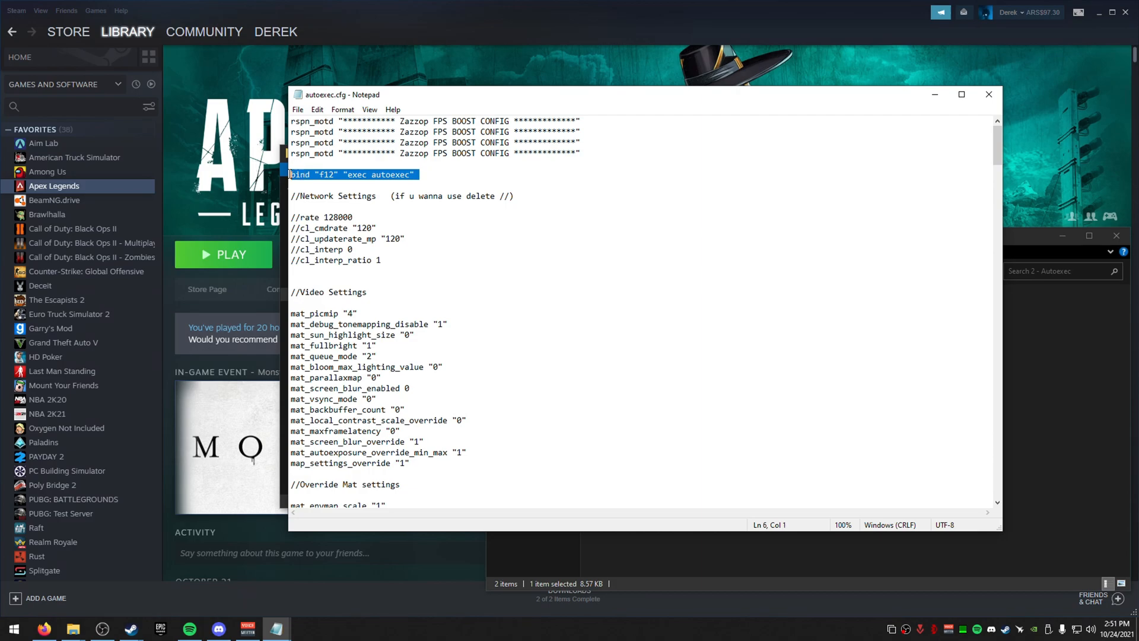
pyautogui.moveTo(534, 213)
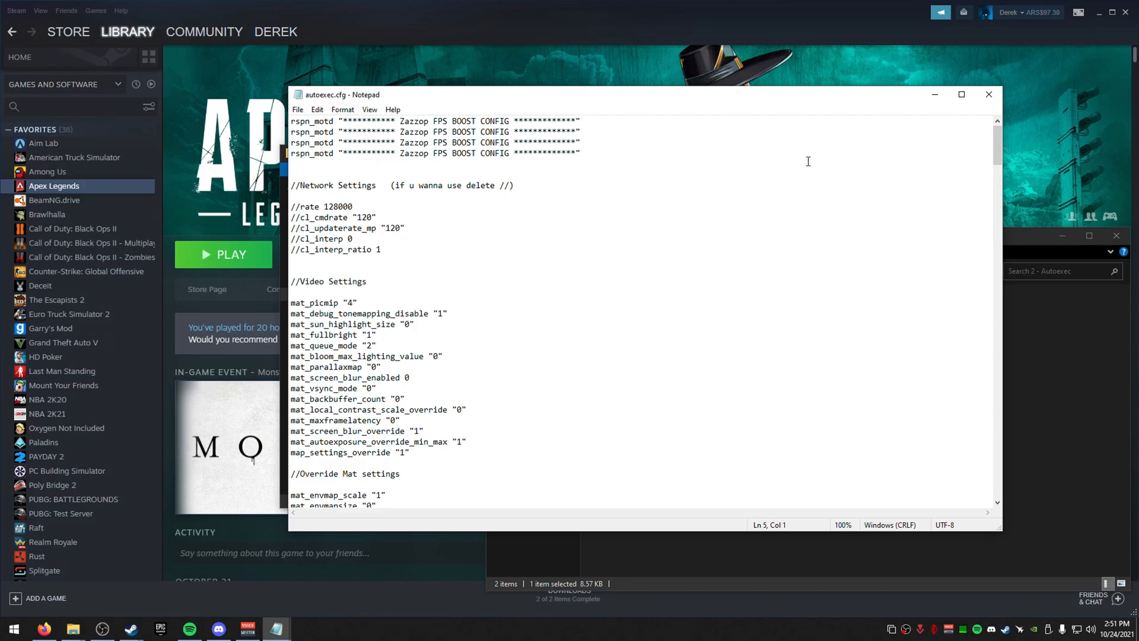
pyautogui.click(72, 629)
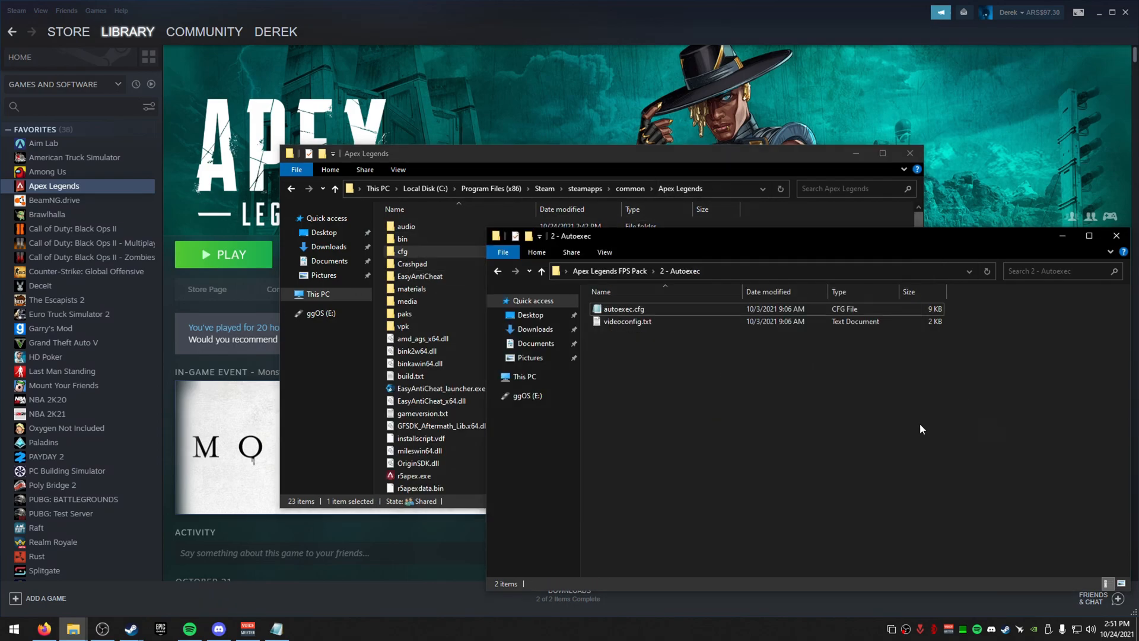
# View the pack's videoconfig.txt, then navigate to Saved Games\Respawn\Apex\local.
pyautogui.doubleClick(627, 321)
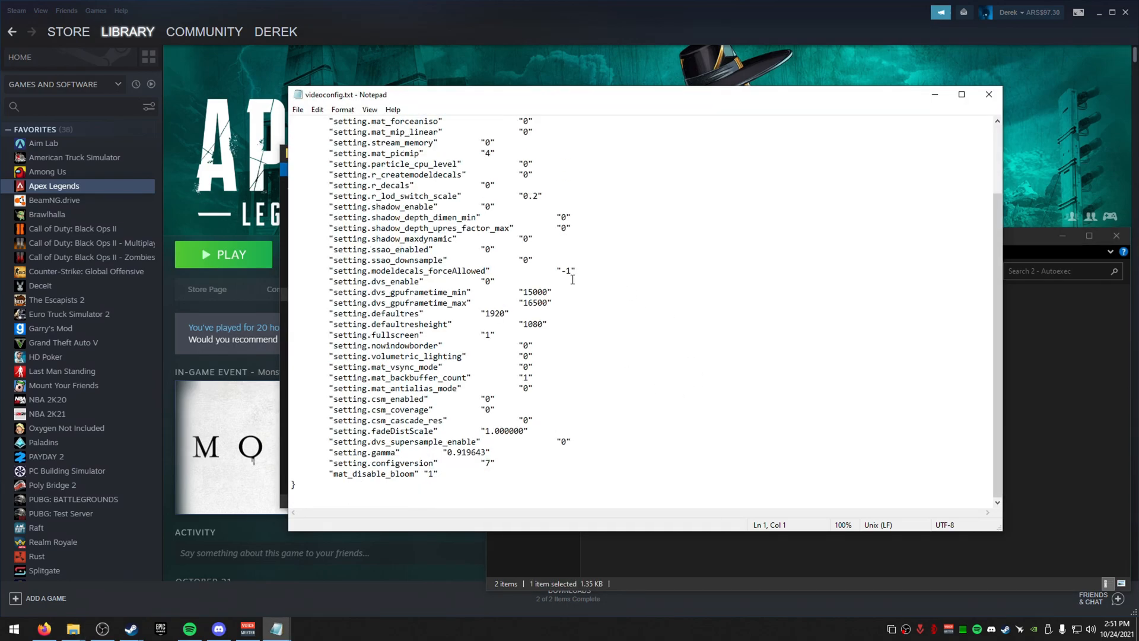
pyautogui.click(71, 629)
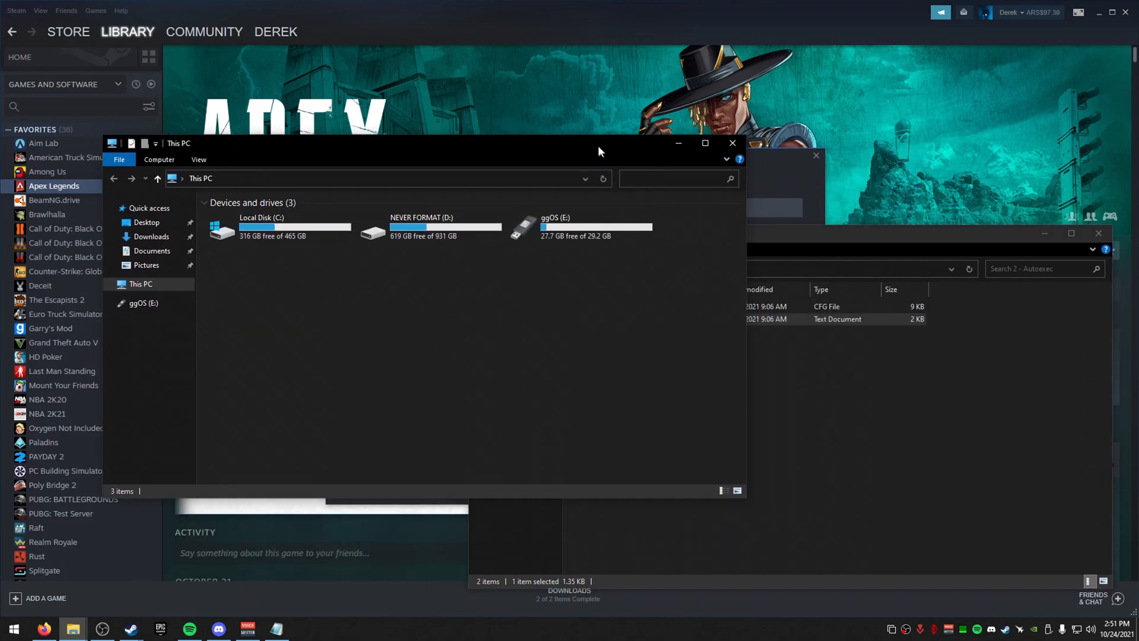
pyautogui.doubleClick(247, 226)
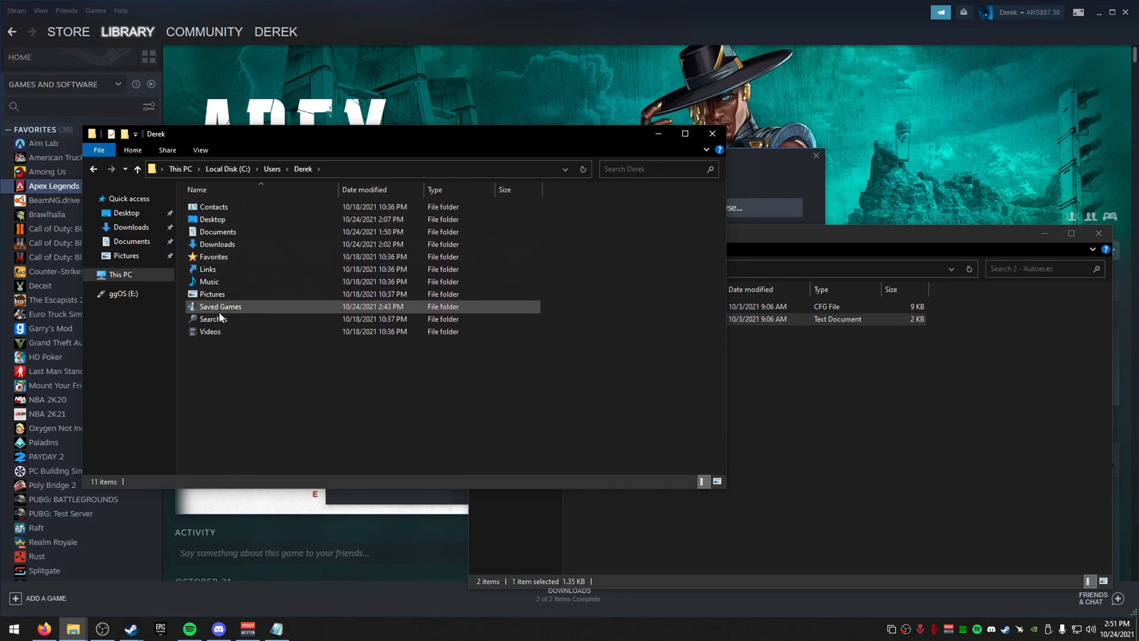
pyautogui.doubleClick(220, 306)
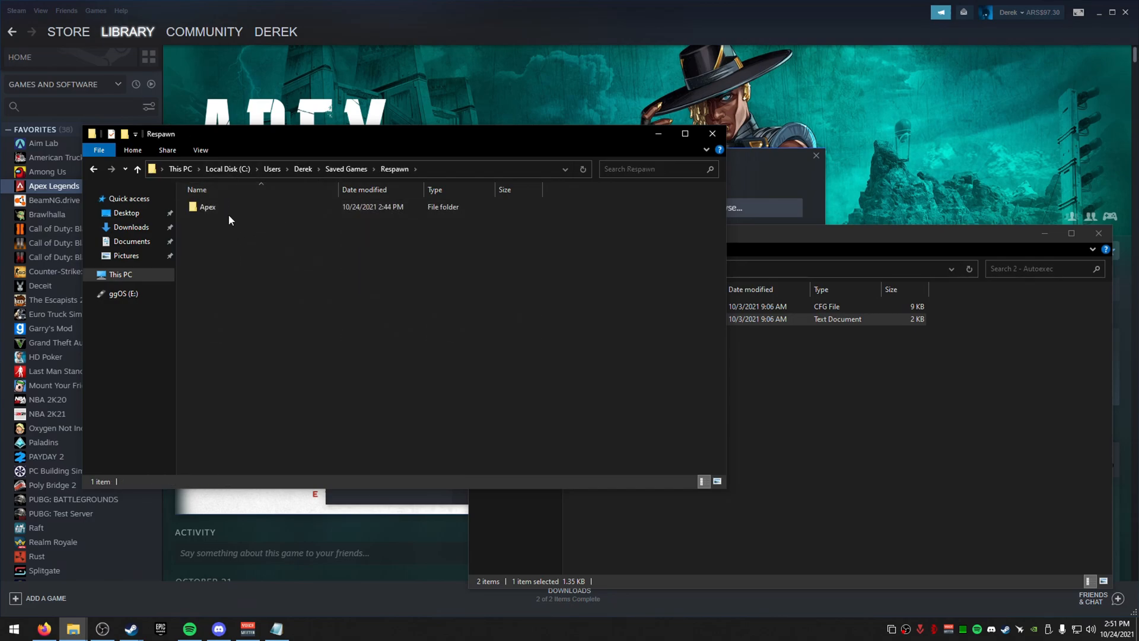
pyautogui.doubleClick(207, 206)
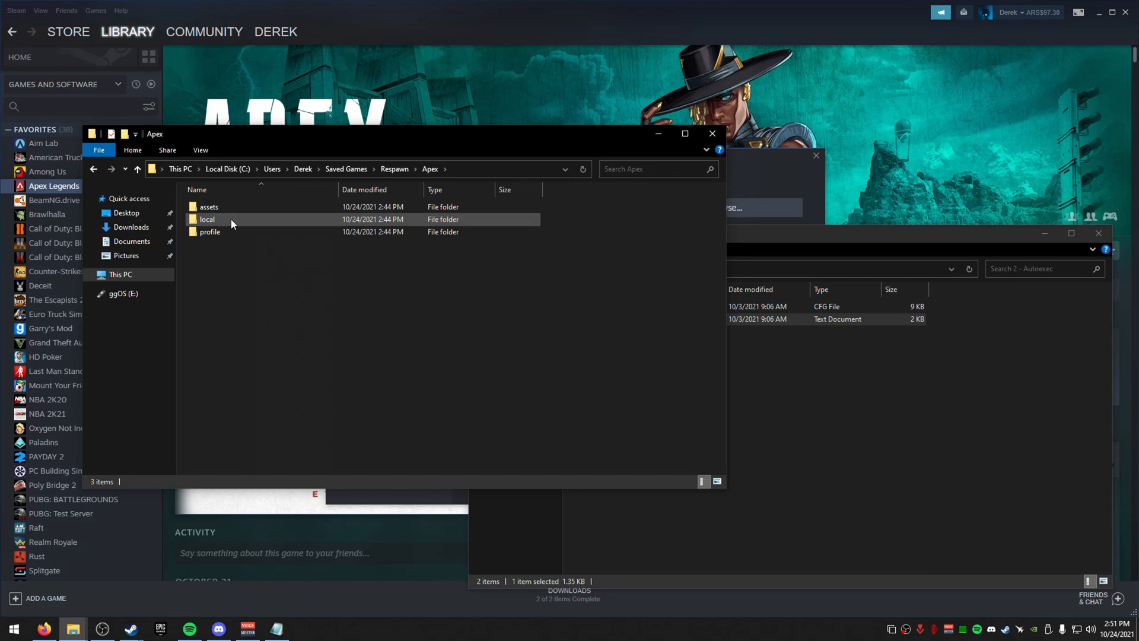
pyautogui.doubleClick(207, 219)
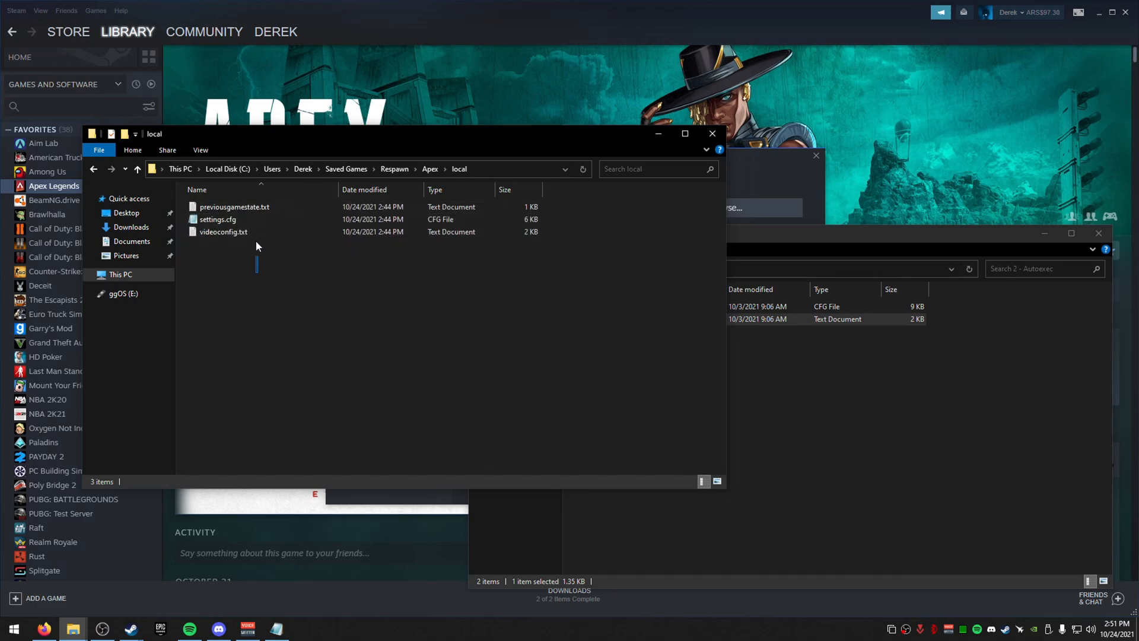
# Drop the pack's videoconfig.txt into local, replacing the existing file.
pyautogui.click(223, 231)
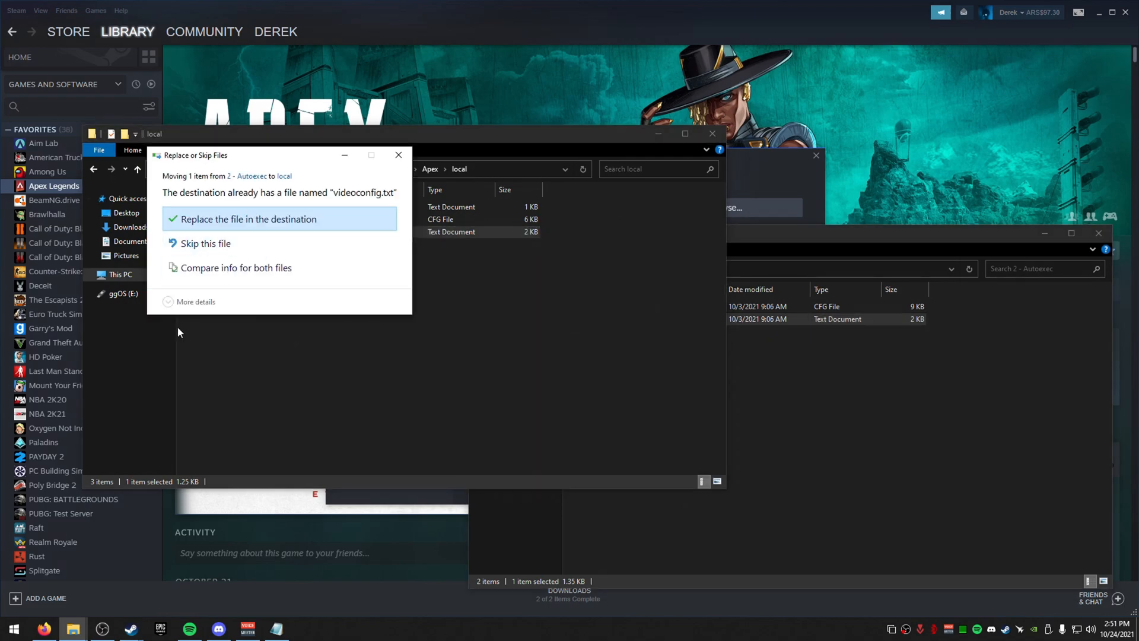
pyautogui.moveTo(366, 162)
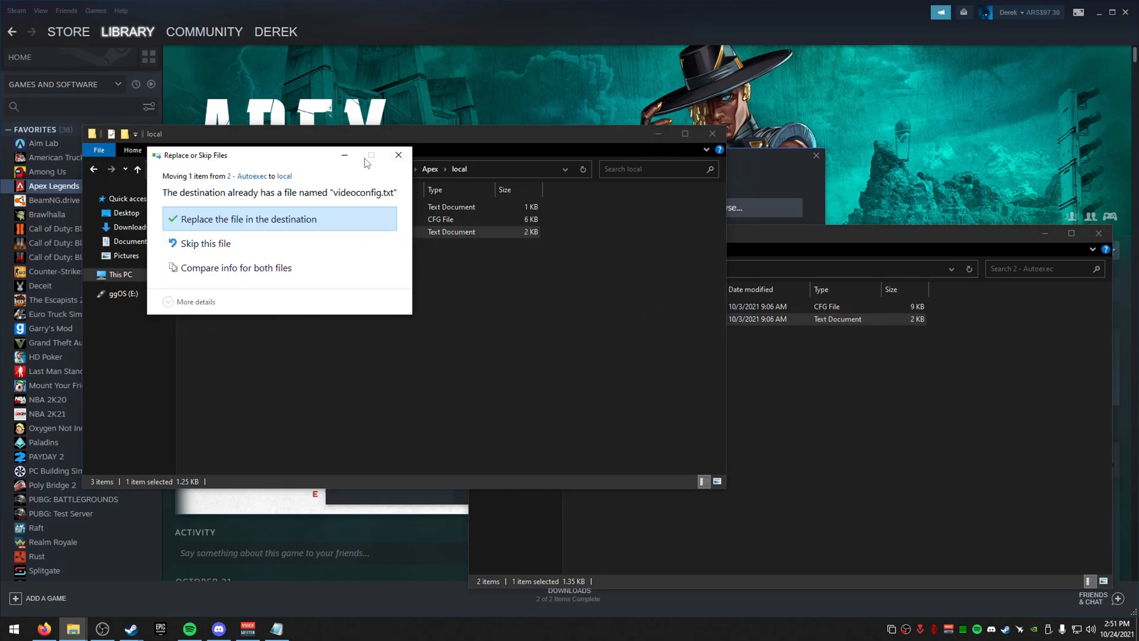
pyautogui.click(248, 219)
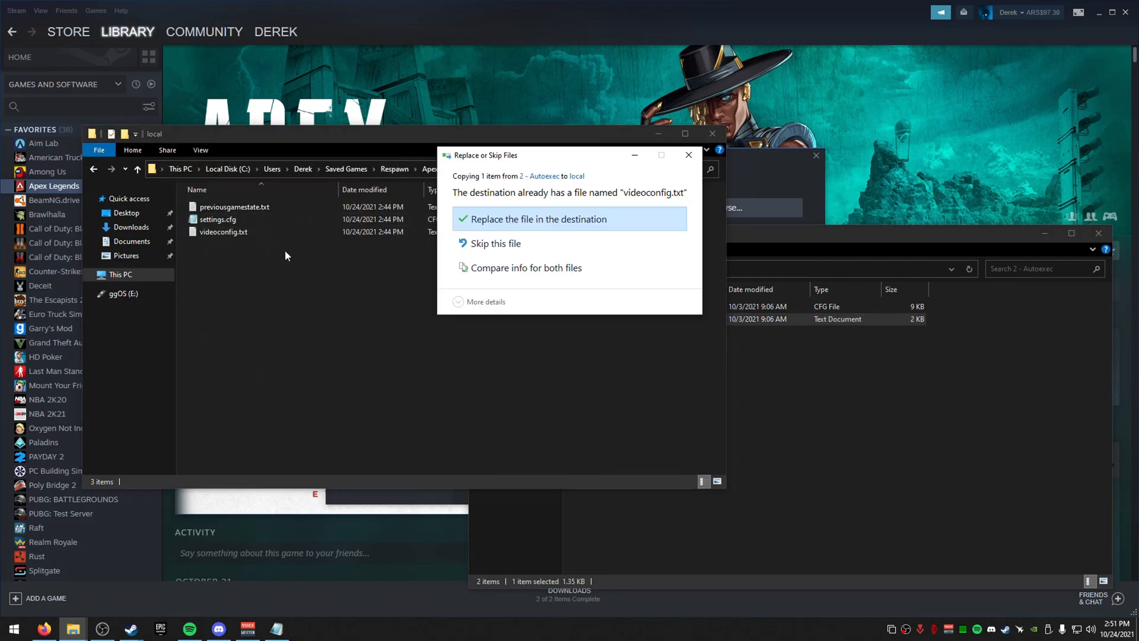
pyautogui.click(539, 219)
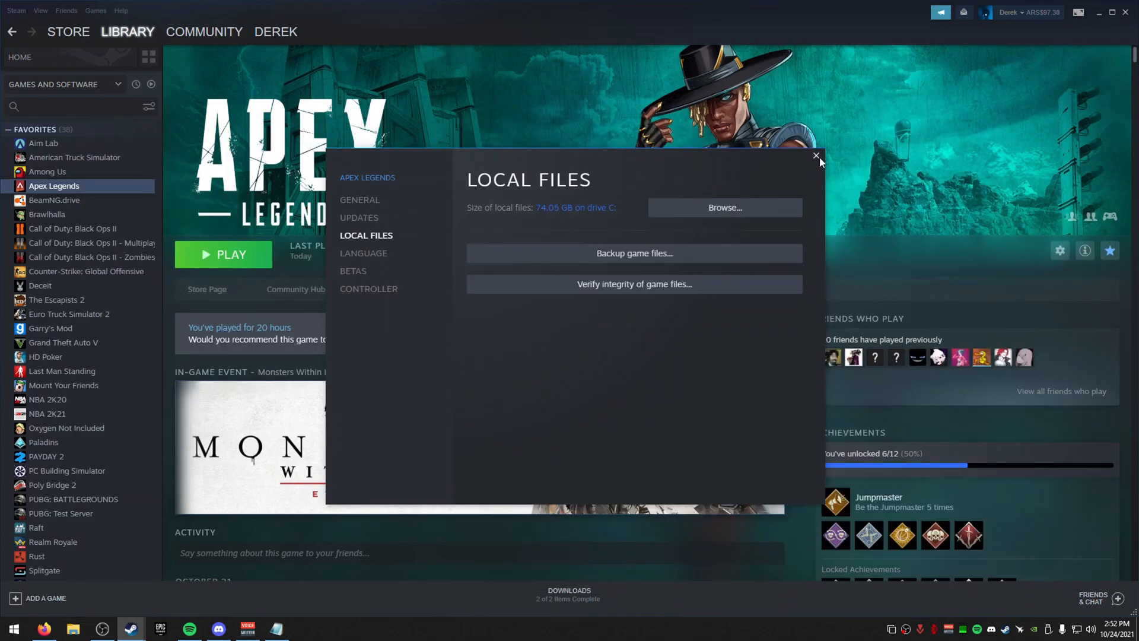
# Close Apex Legends' Properties window and launch the game to its Emergence title screen.
pyautogui.click(816, 157)
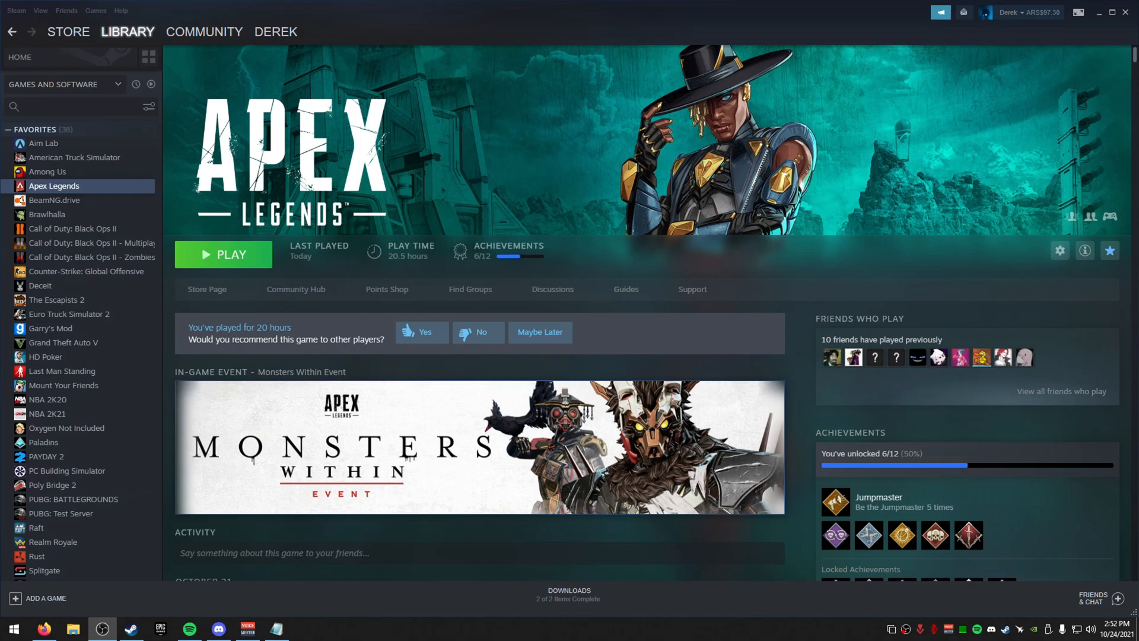
pyautogui.click(223, 254)
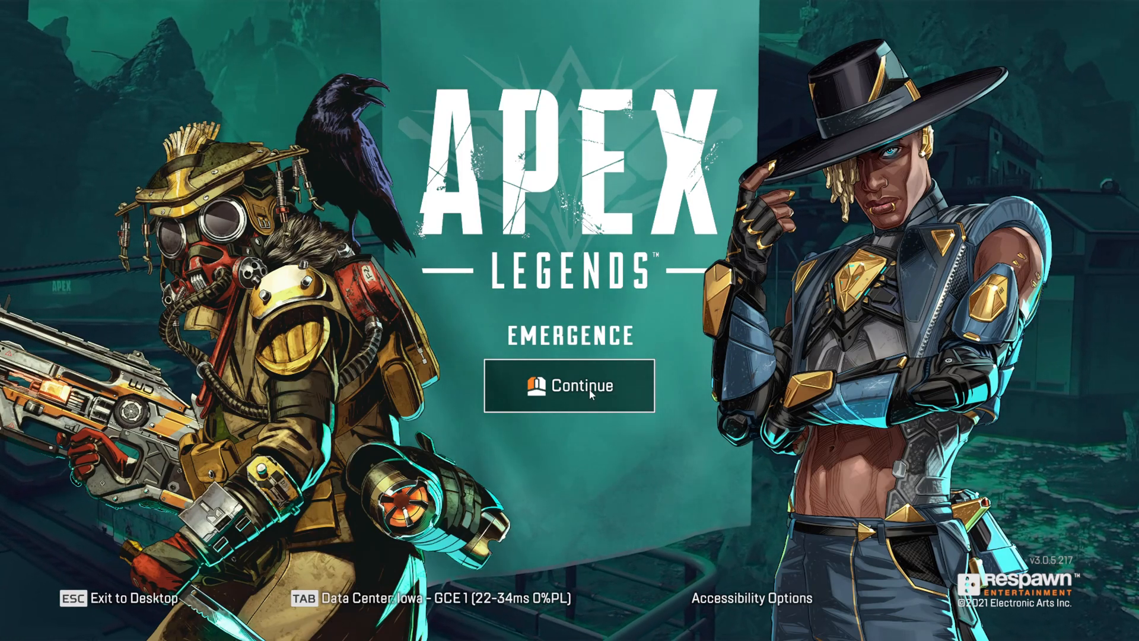
# Continue past the title screen and open Settings from the lobby's Esc menu.
pyautogui.click(569, 385)
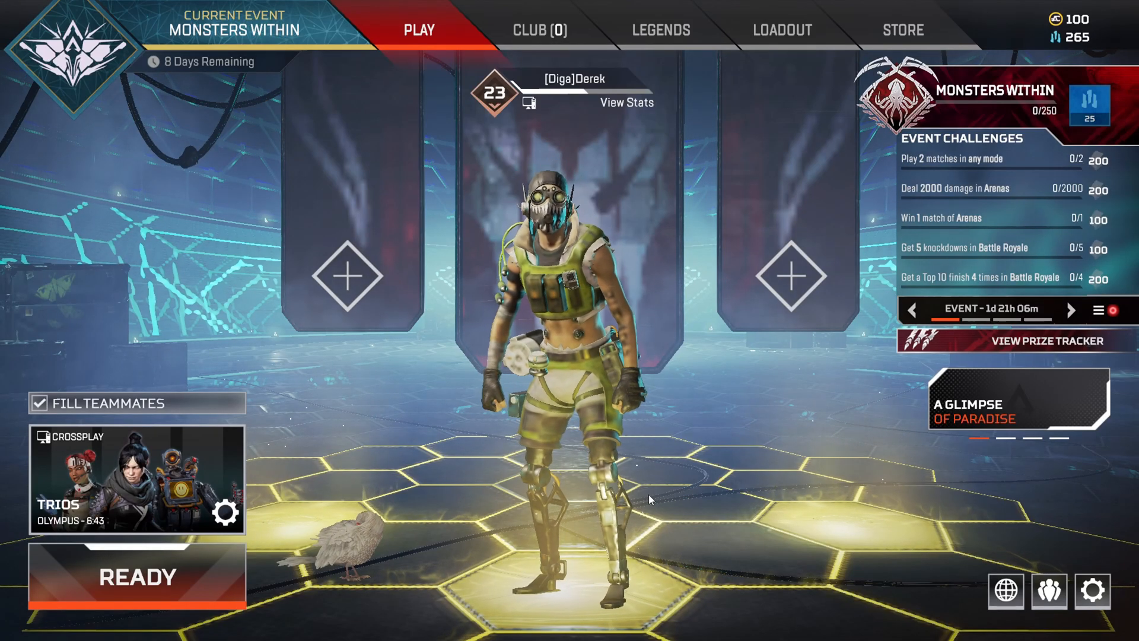
pyautogui.press('Escape')
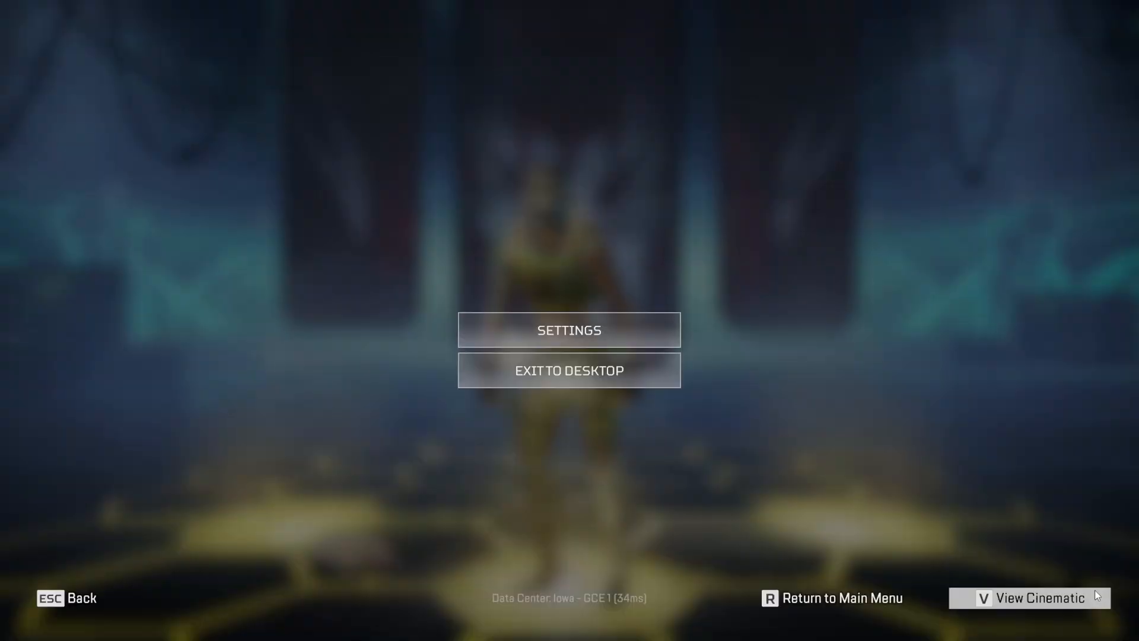
pyautogui.click(569, 330)
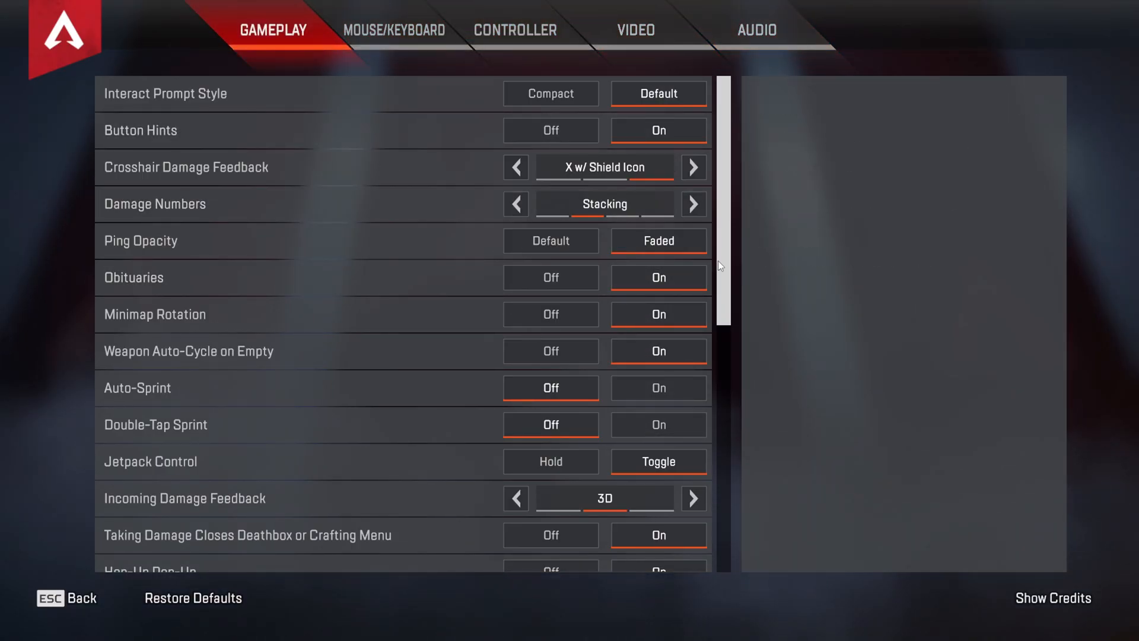
# In the Video tab, raise Texture Streaming Budget from None to Medium (3GB VRAM).
pyautogui.click(634, 29)
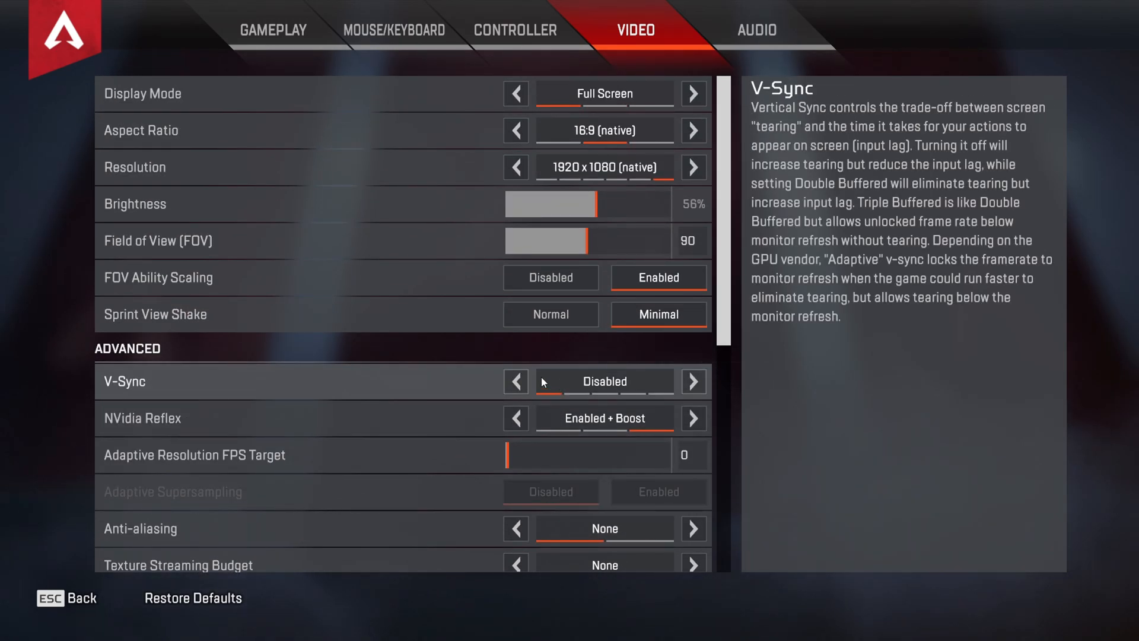
pyautogui.moveTo(492, 325)
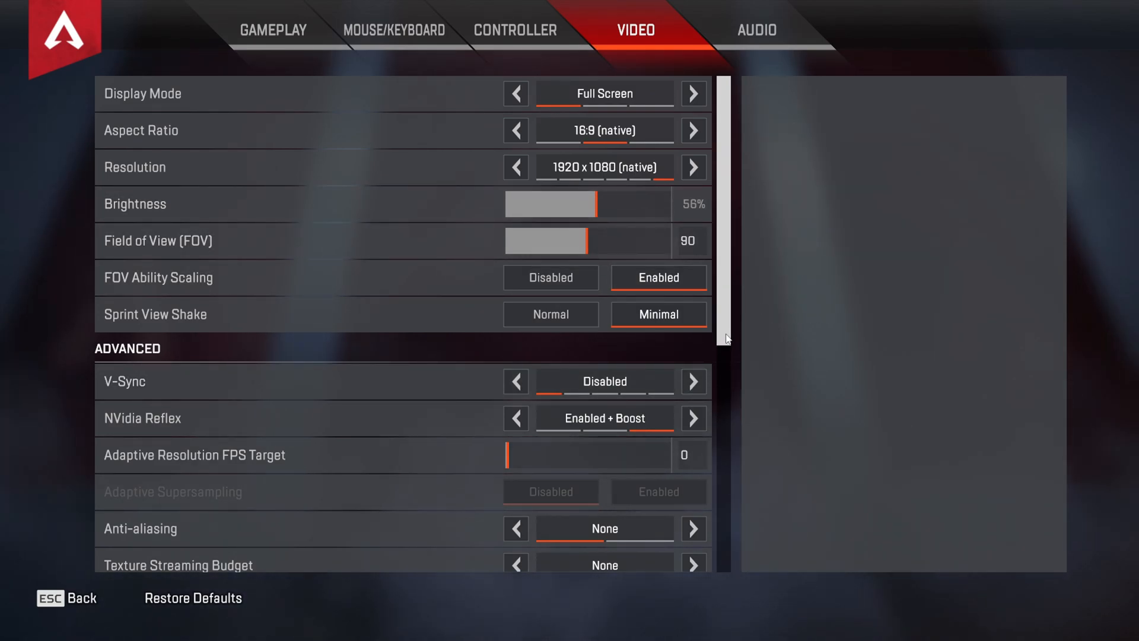
pyautogui.scroll(-3)
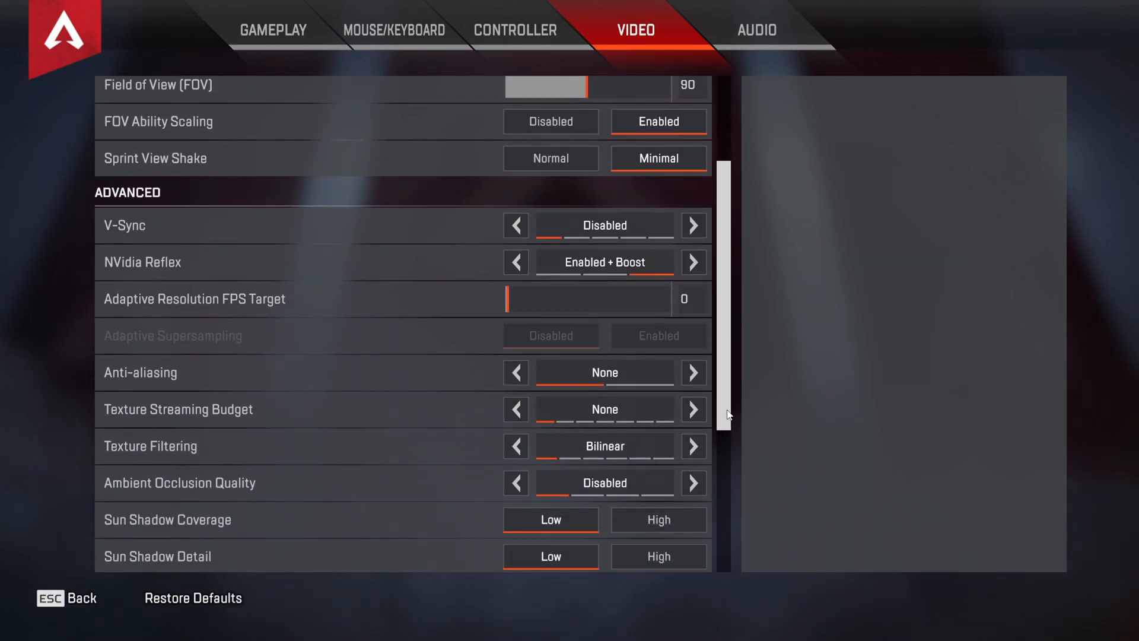
pyautogui.scroll(-3)
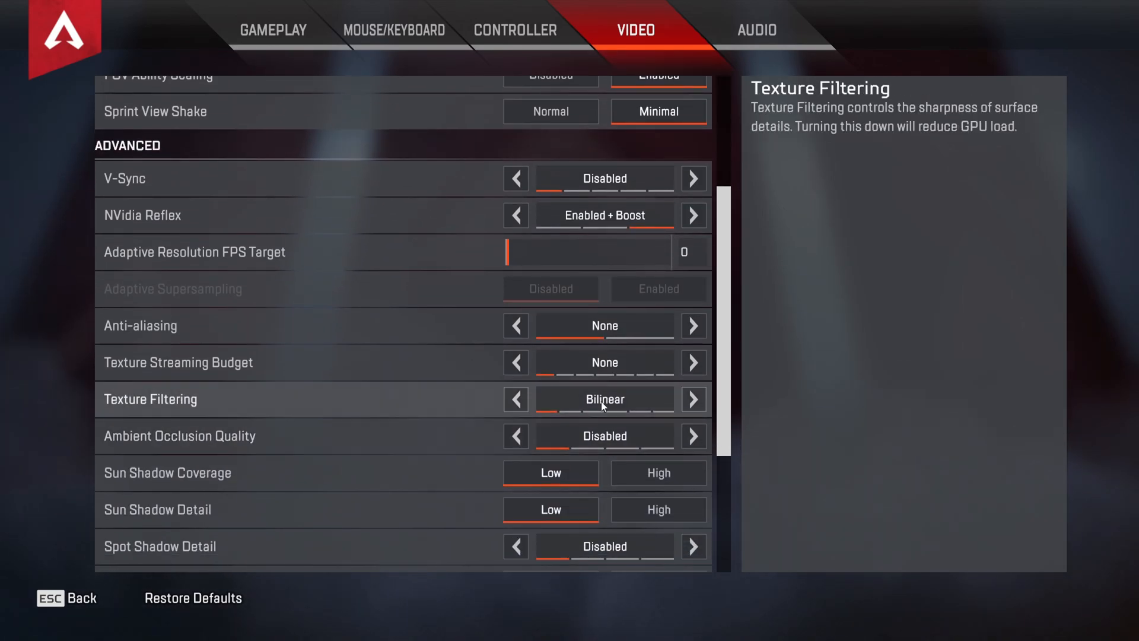
pyautogui.moveTo(603, 363)
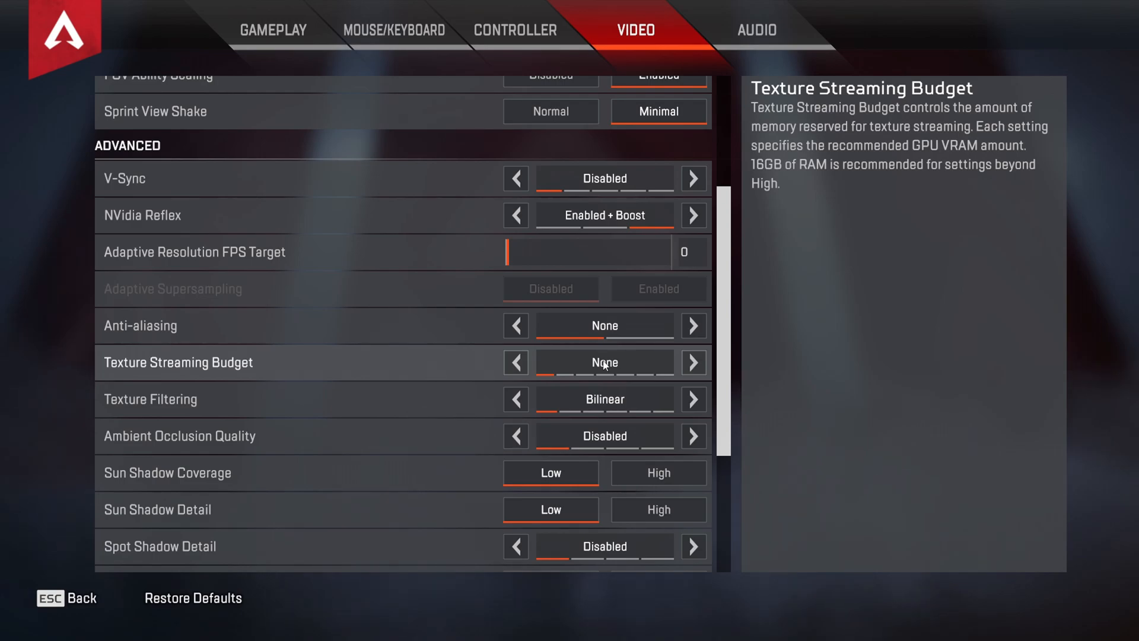
pyautogui.click(693, 362)
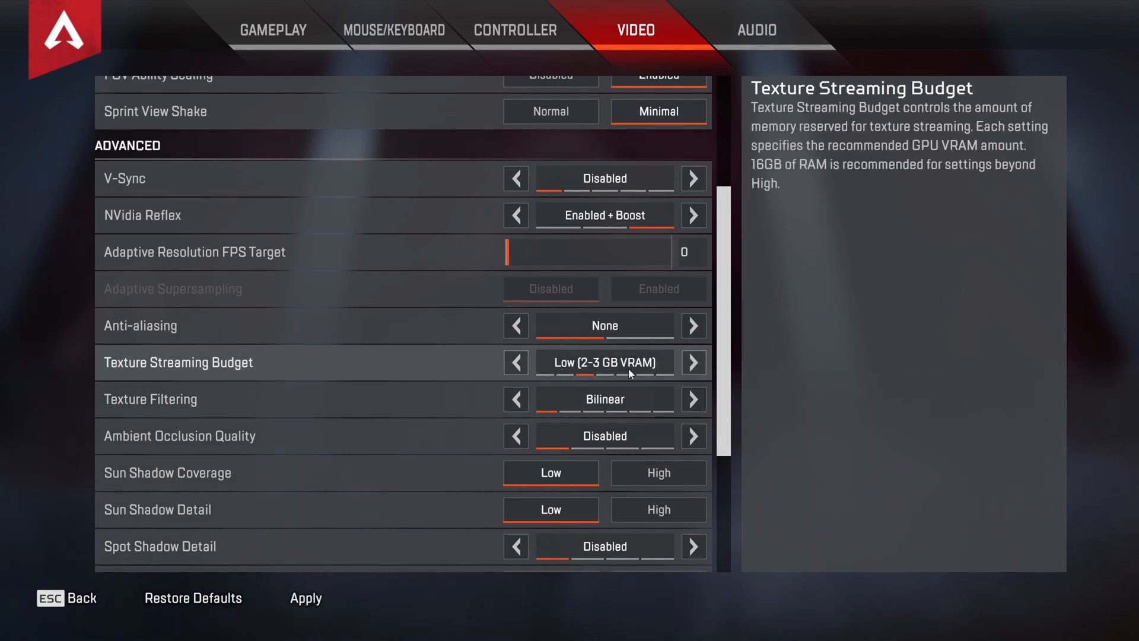
pyautogui.click(693, 363)
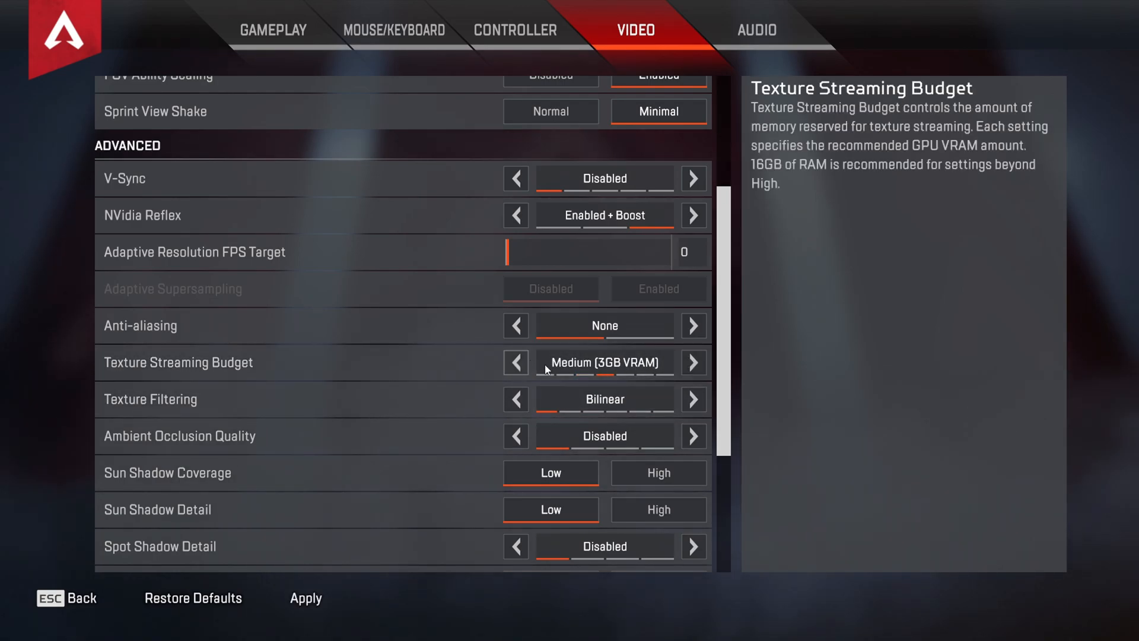
pyautogui.scroll(-3)
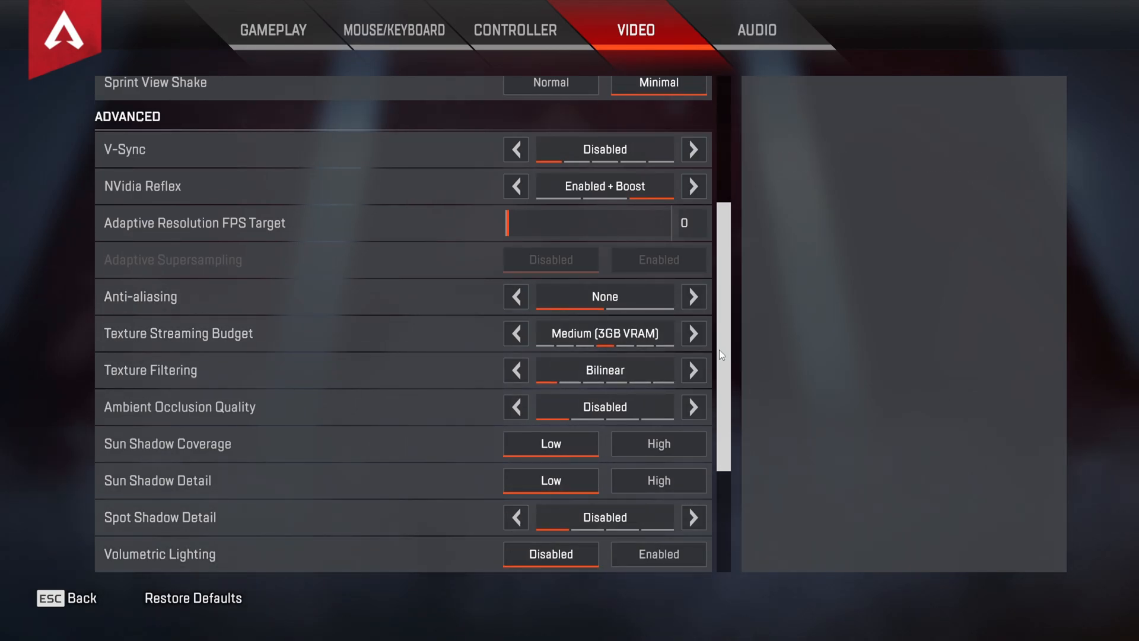
pyautogui.scroll(-3)
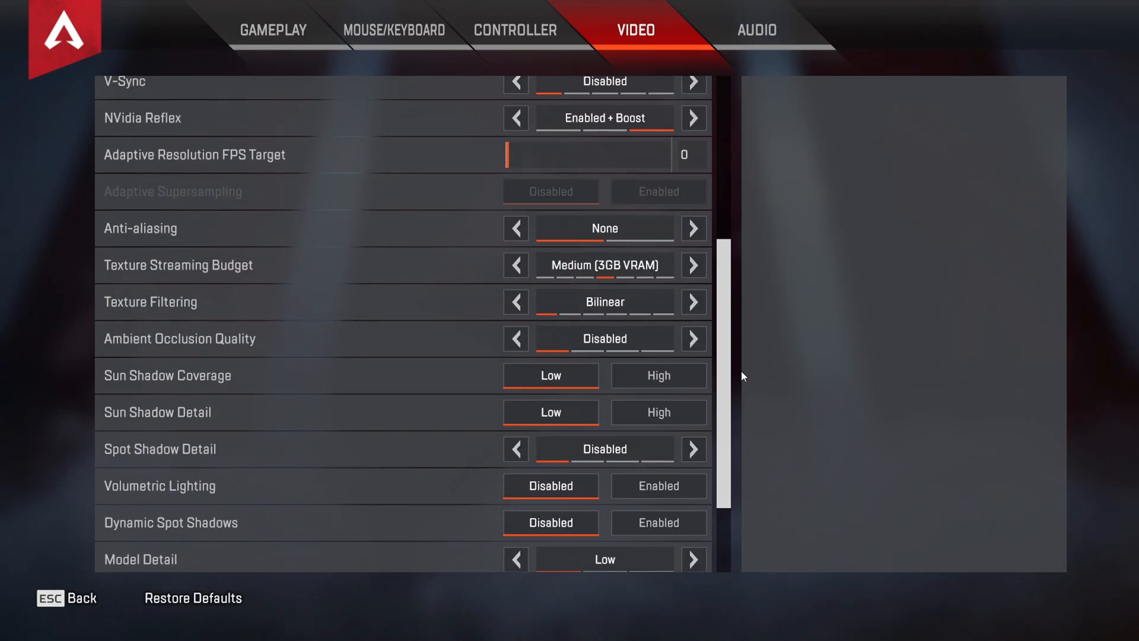
# Return to the top of the Video page and set Field of View to 110.
pyautogui.scroll(3)
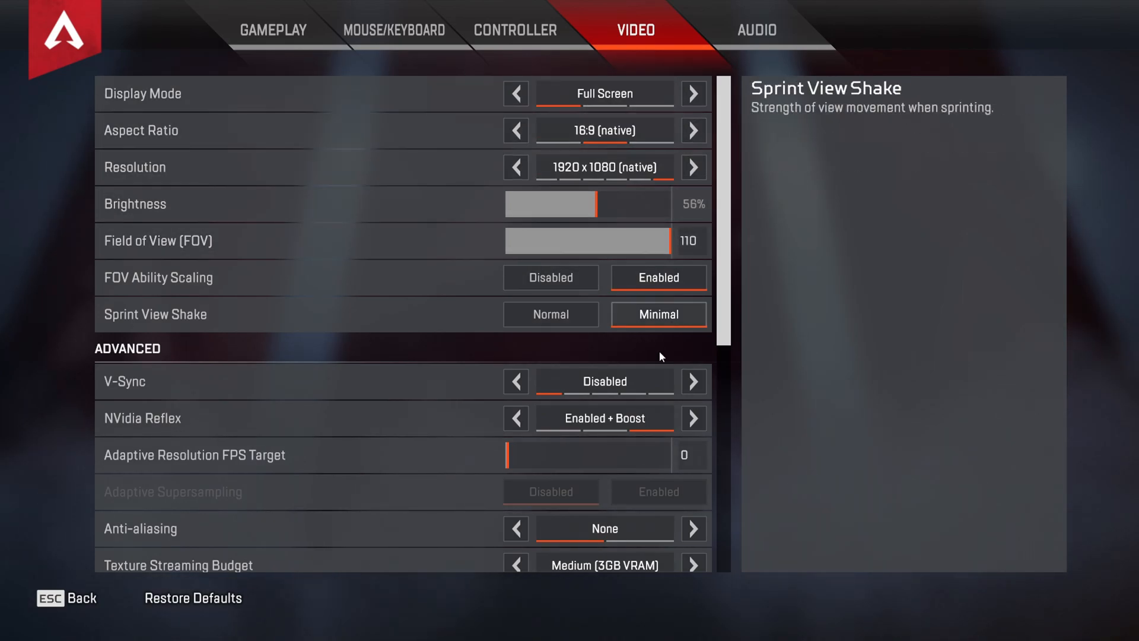
pyautogui.moveTo(283, 143)
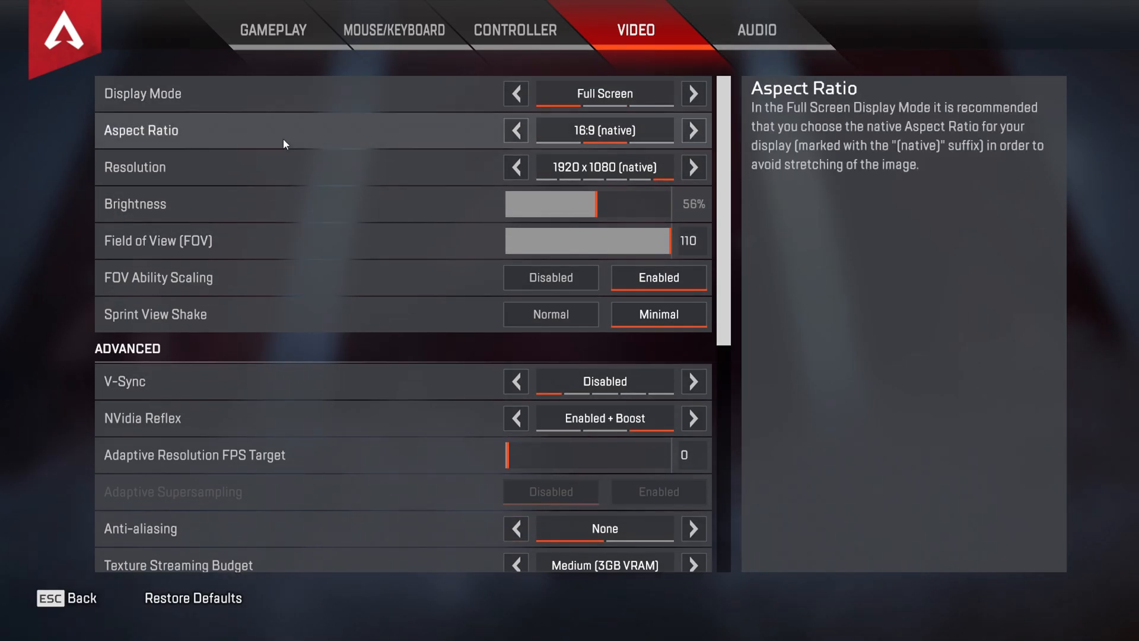
pyautogui.scroll(-3)
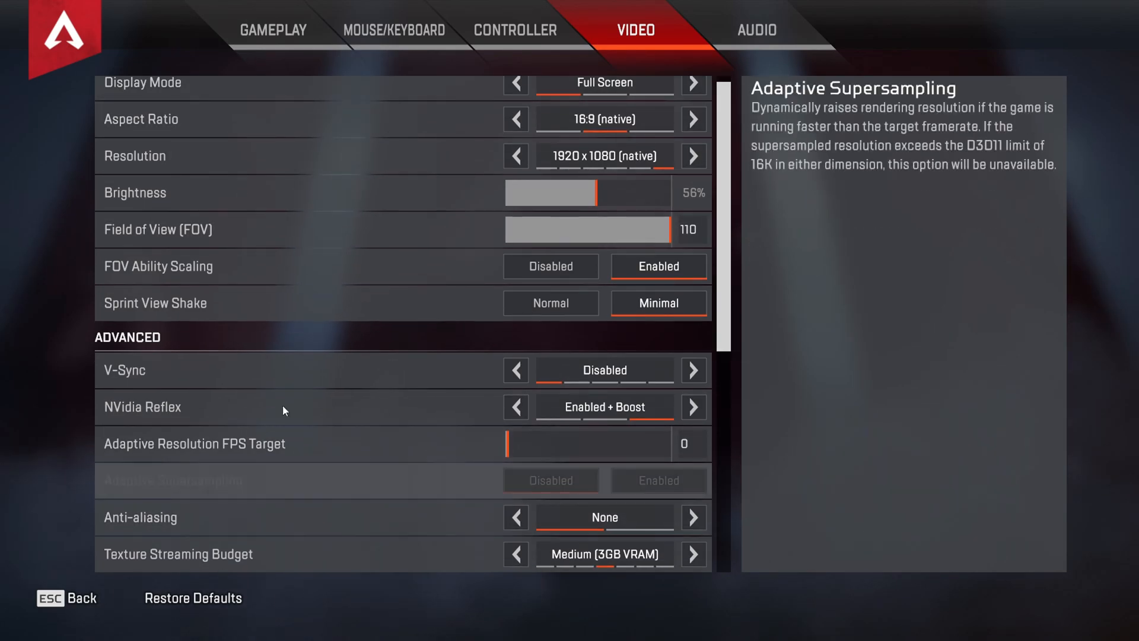